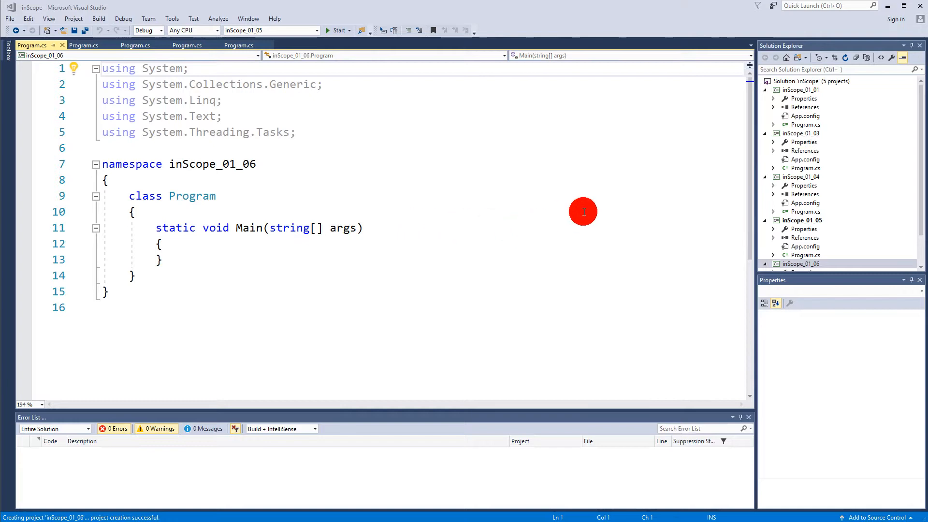
{"action": "mouse_move", "coordinate": [419, 239]}
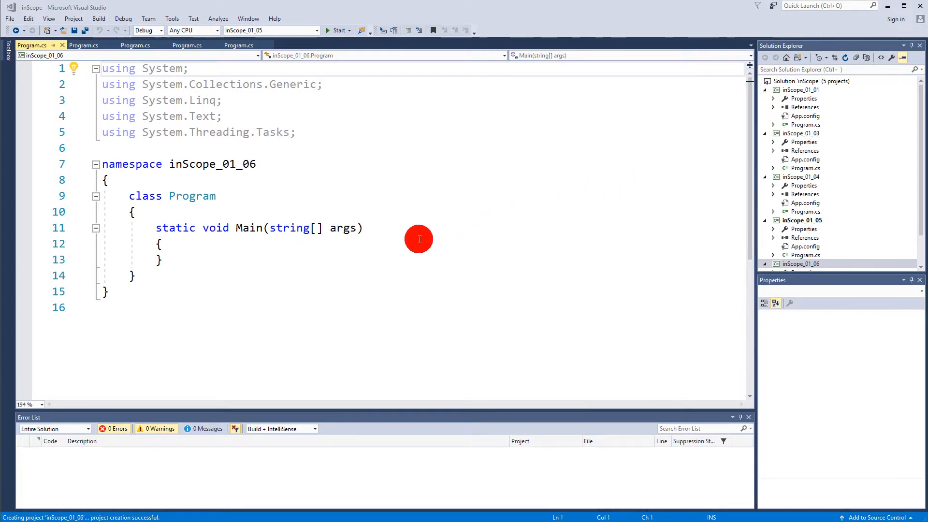
- Open a blank line inside the empty Main method body in Program.cs
{"action": "left_click", "coordinate": [275, 244]}
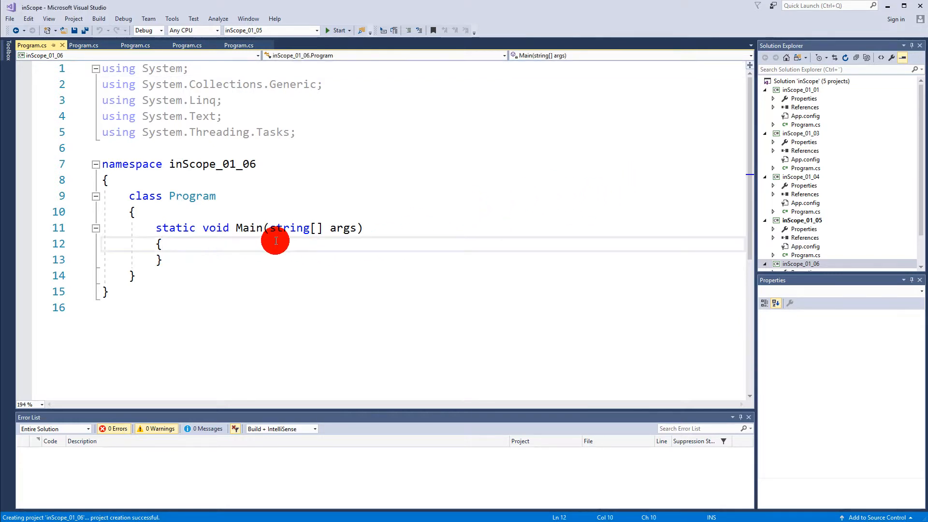
{"action": "key", "text": "enter"}
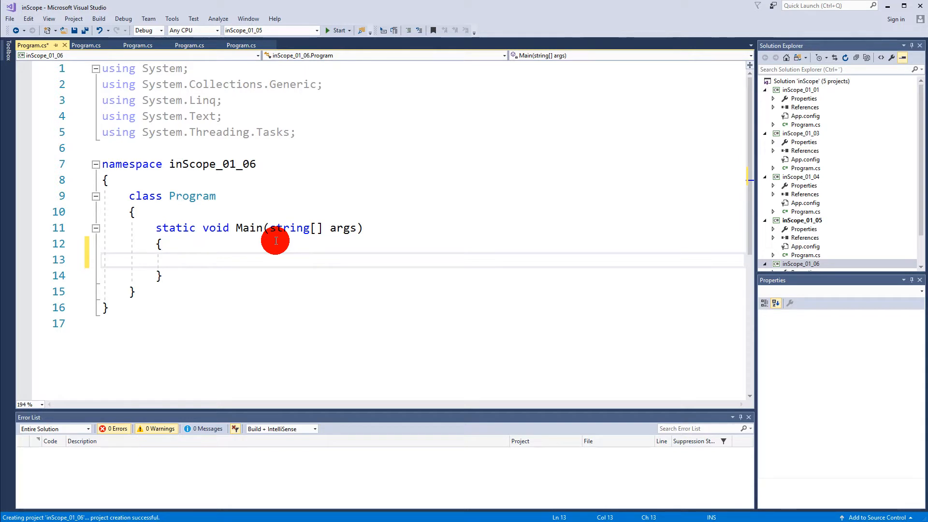
{"action": "left_click", "coordinate": [182, 259]}
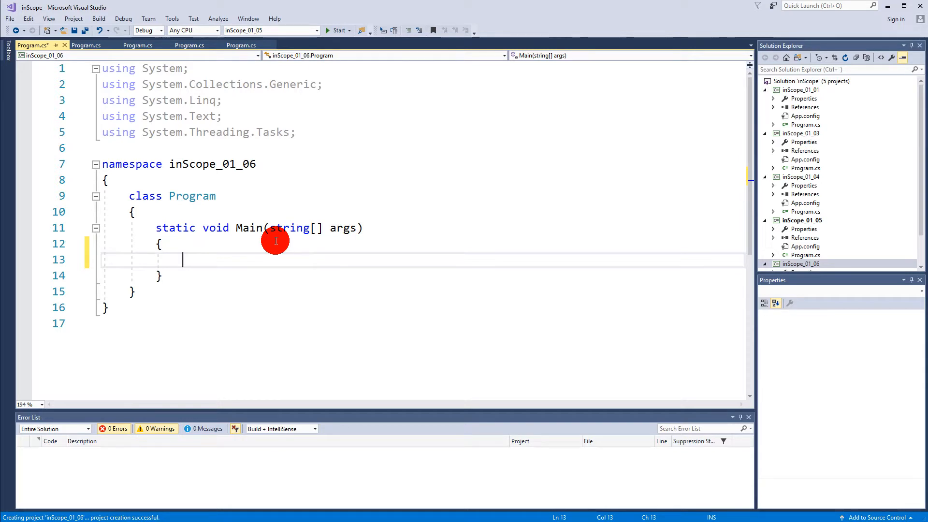
{"action": "mouse_move", "coordinate": [234, 238]}
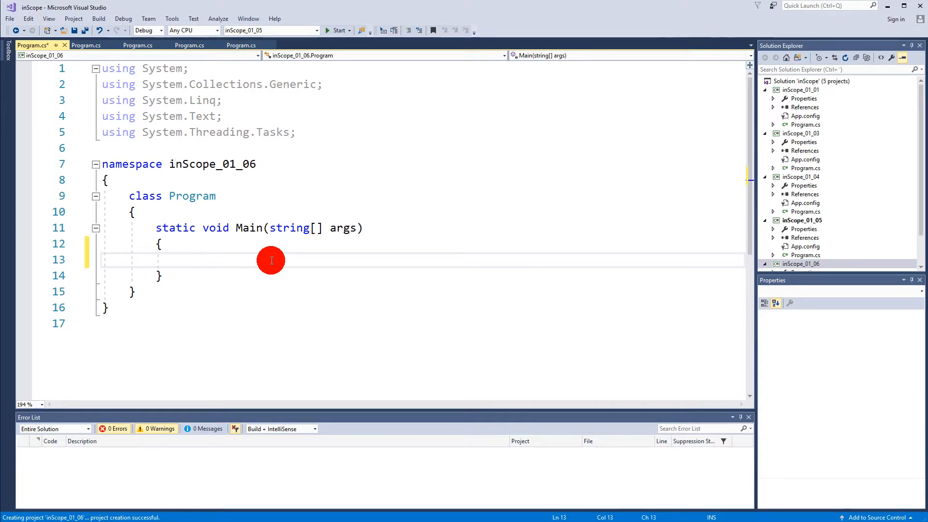
{"action": "left_click", "coordinate": [184, 259]}
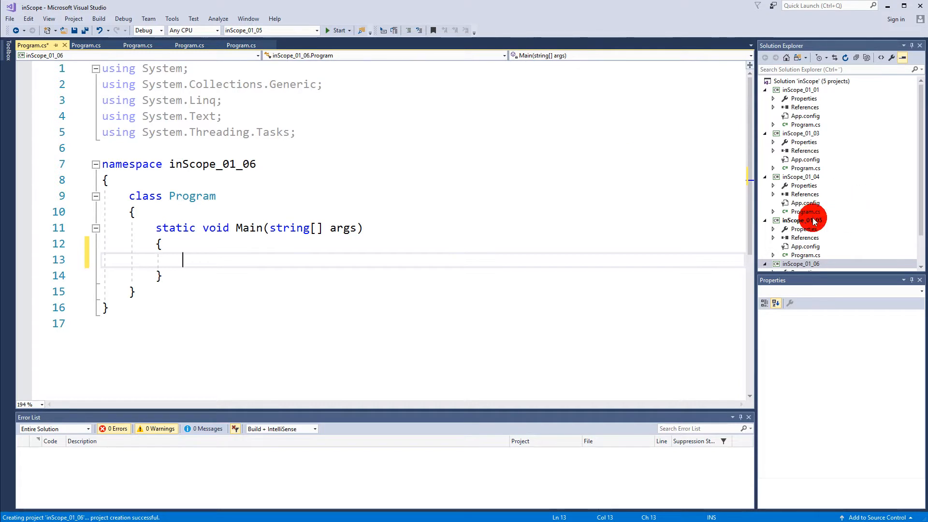
- Select the inScope_01_06 project, open its code file, and scroll to Main
{"action": "left_click", "coordinate": [800, 194]}
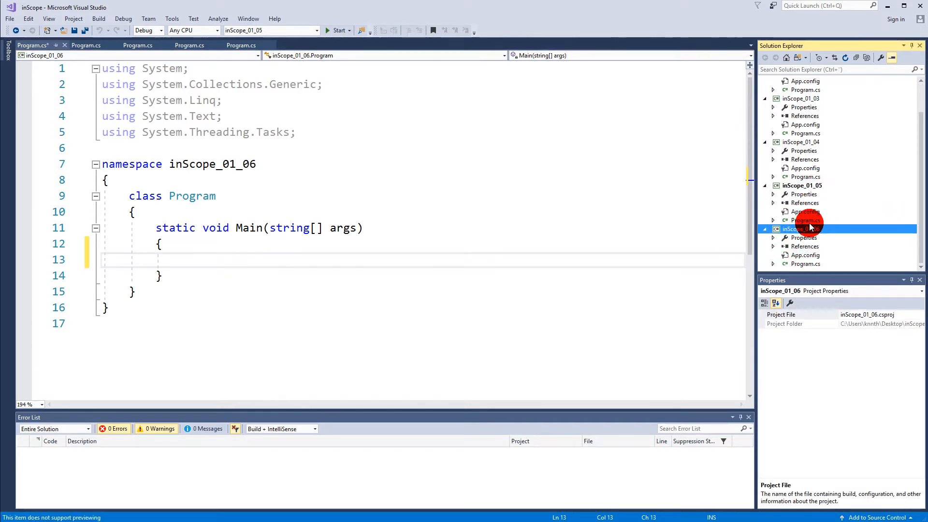
{"action": "double_click", "coordinate": [806, 220]}
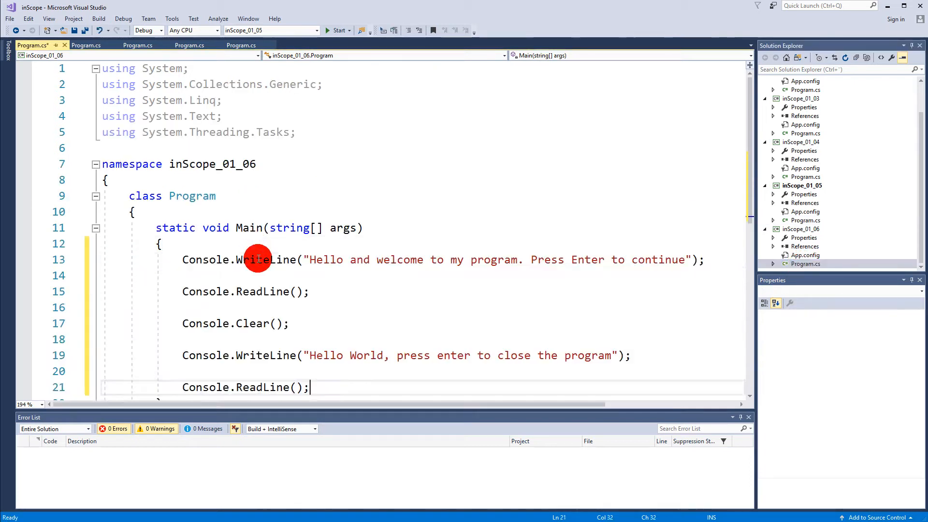
{"action": "scroll", "scroll_direction": "down", "scroll_amount": 3}
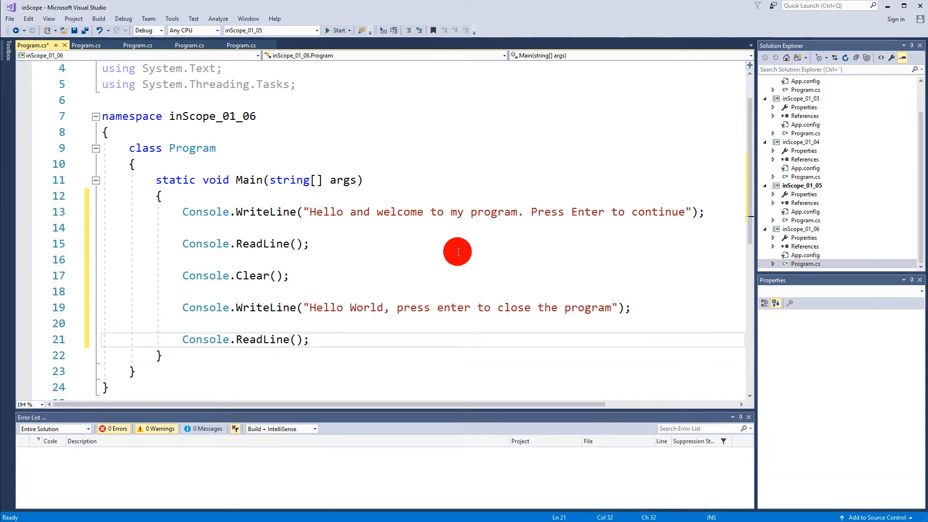
{"action": "mouse_move", "coordinate": [384, 236]}
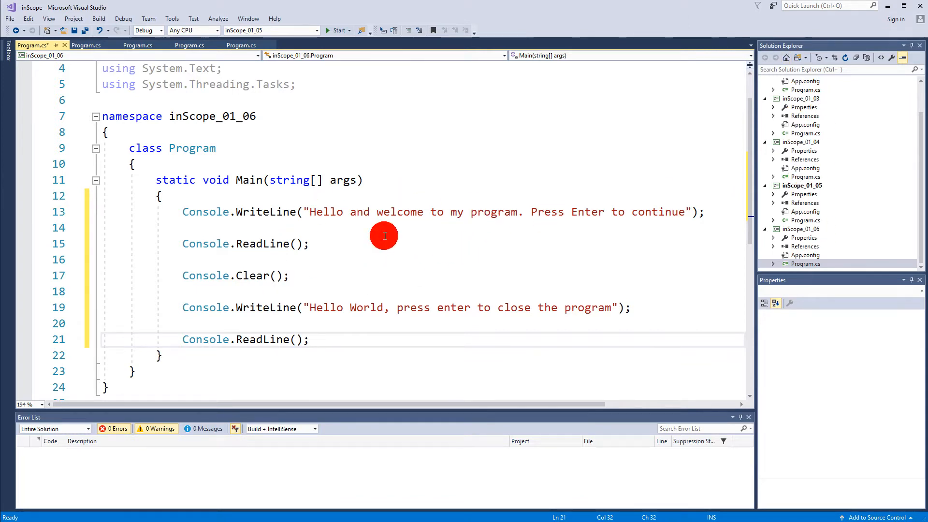
{"action": "mouse_move", "coordinate": [356, 301]}
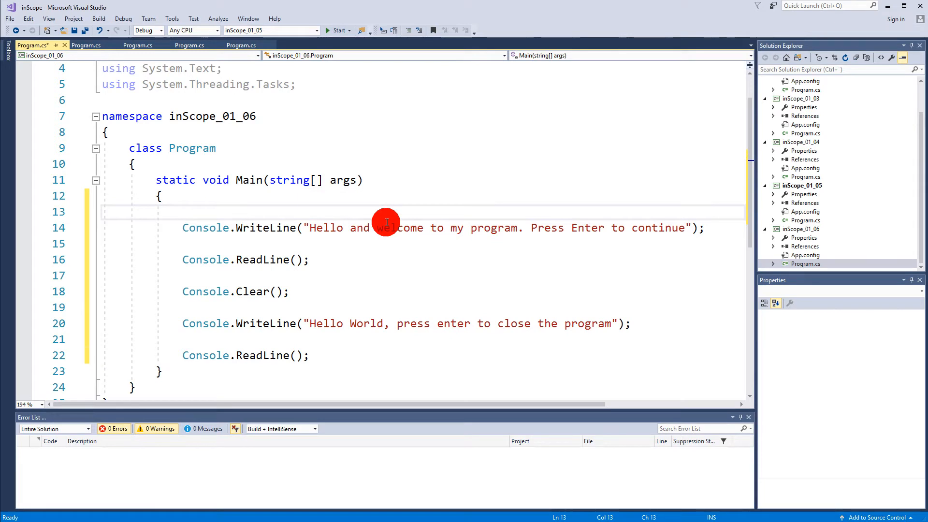
- Type the comment '//This is a welcome message' above the first Console.WriteLine
{"action": "type", "text": "//"}
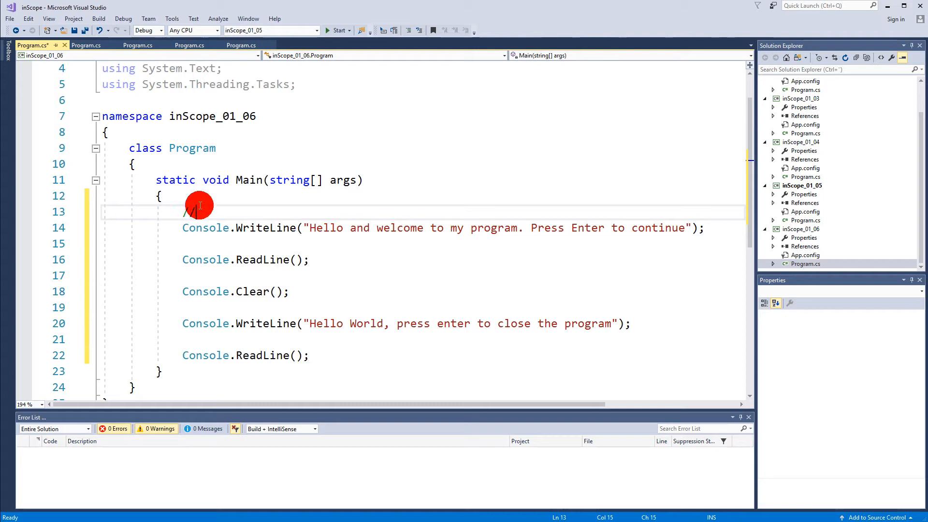
{"action": "type", "text": "//"}
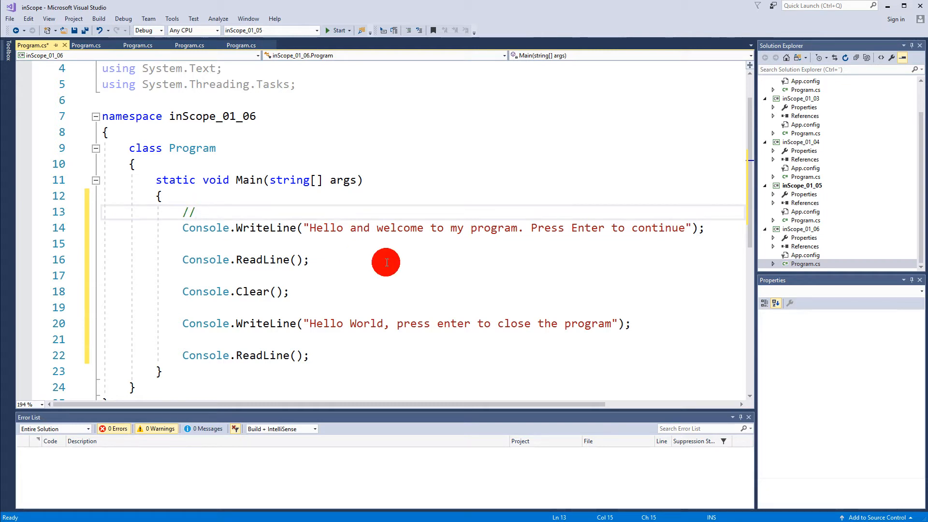
{"action": "type", "text": "This is a w"}
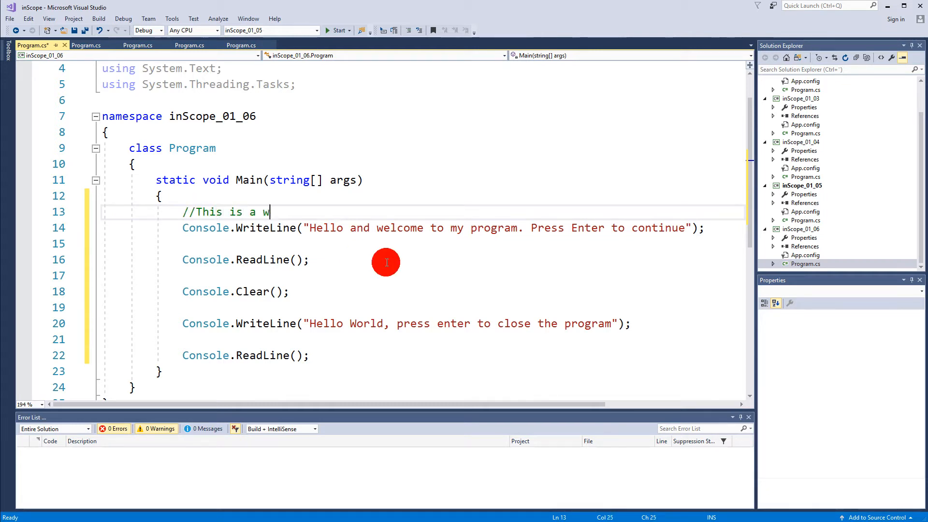
{"action": "type", "text": "elcome message"}
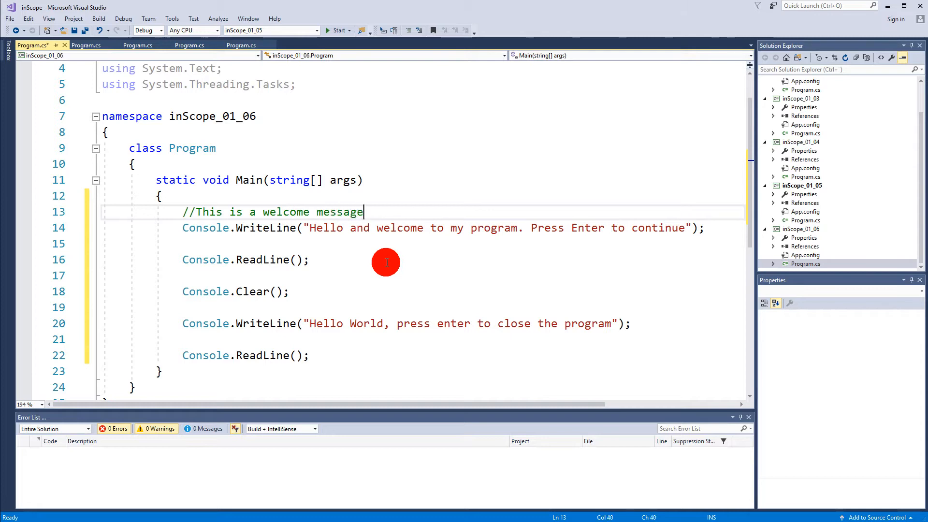
{"action": "mouse_move", "coordinate": [358, 217]}
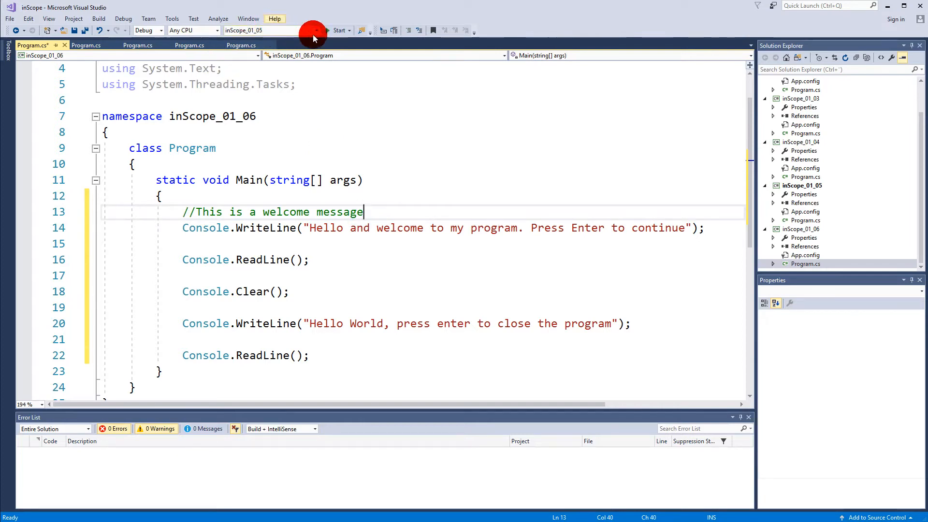
- Set inScope_01_06 as the startup project and run it
{"action": "left_click", "coordinate": [260, 30]}
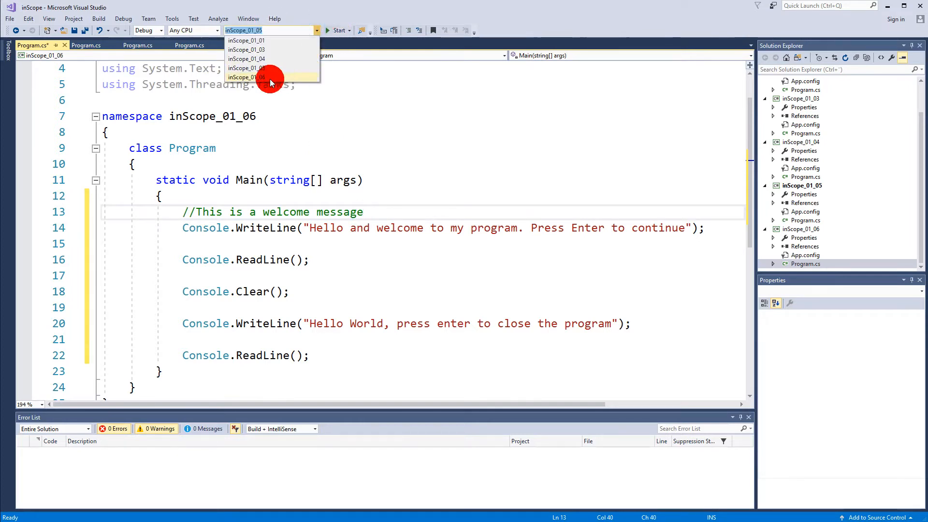
{"action": "left_click", "coordinate": [245, 77]}
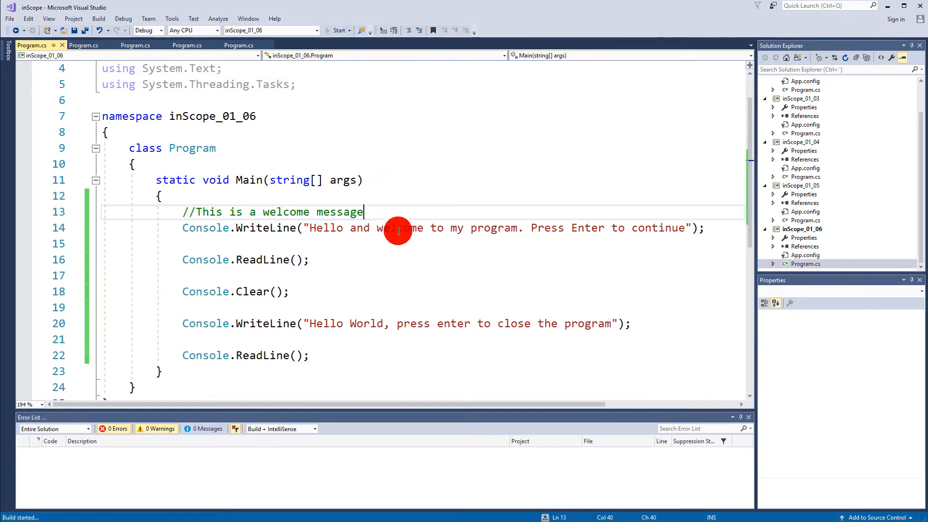
{"action": "left_click", "coordinate": [337, 30]}
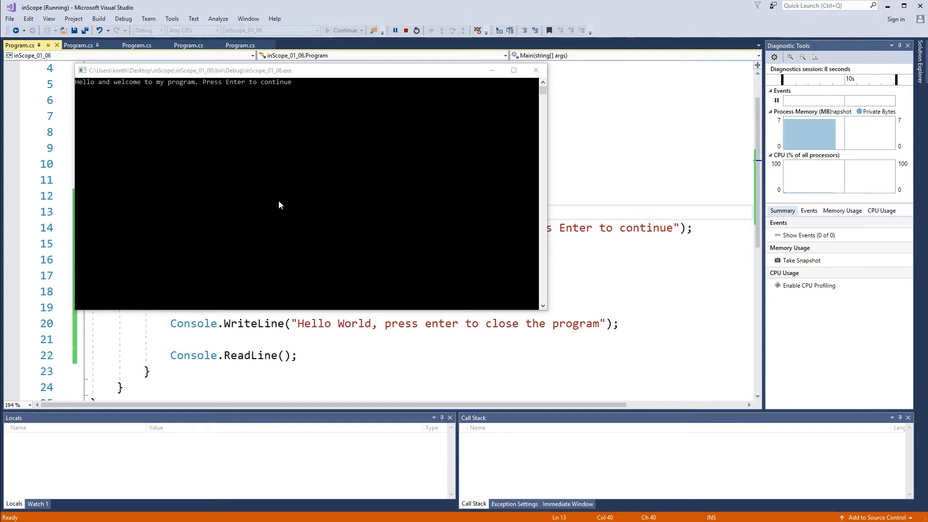
{"action": "mouse_move", "coordinate": [461, 105]}
{"action": "type", "text": "//This is a welcome message"}
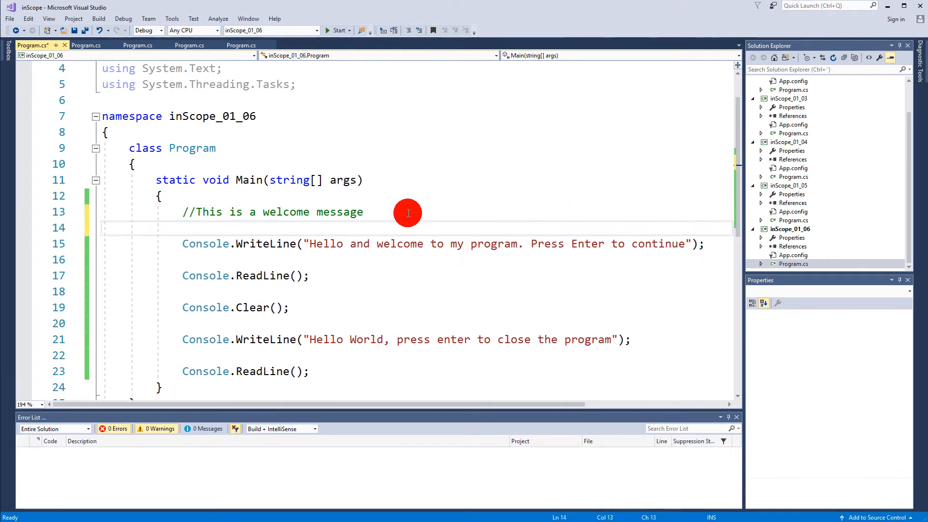
- Type a trial uncommented note to show errors, then delete that line
{"action": "type", "text": "this is AccessViolationException w"}
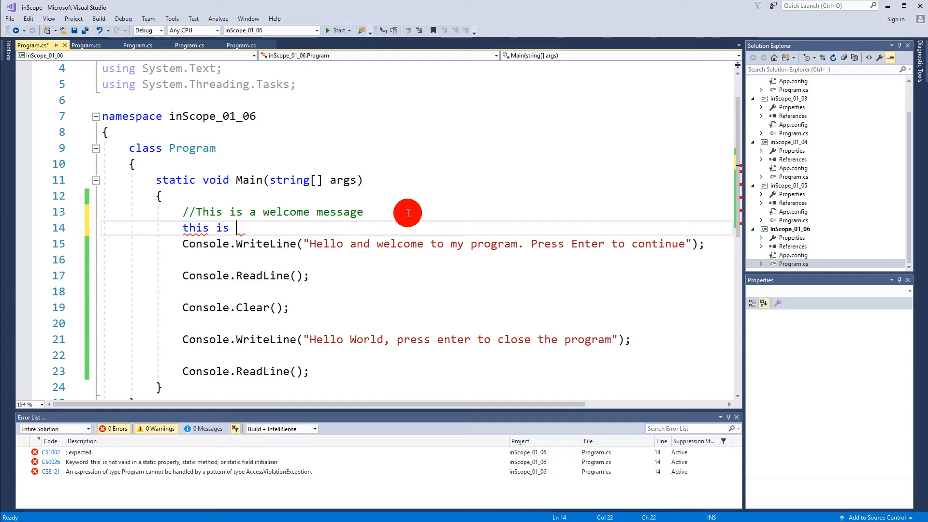
{"action": "type", "text": "AccessViolationException we"}
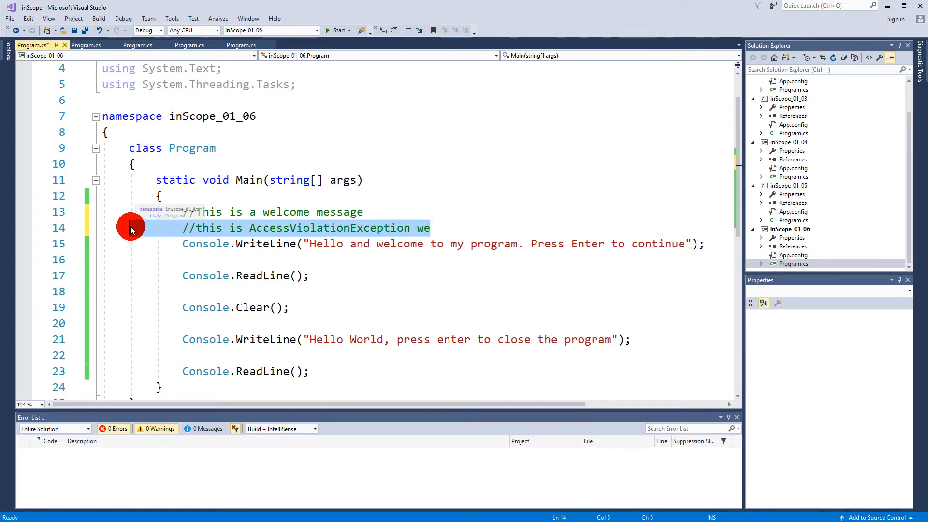
{"action": "key", "text": "Delete"}
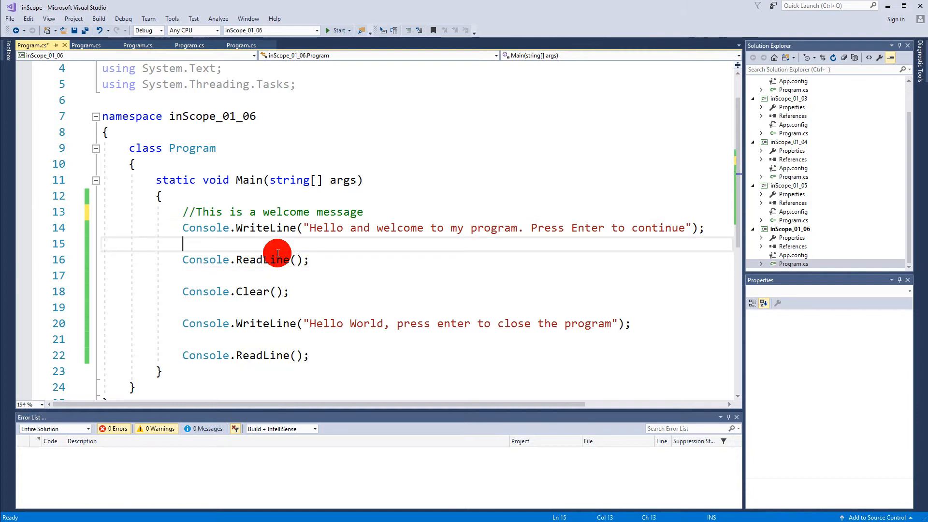
- Add comments saying ReadLine waits for user input and pauses, and Clear clears the console
{"action": "type", "text": "//"}
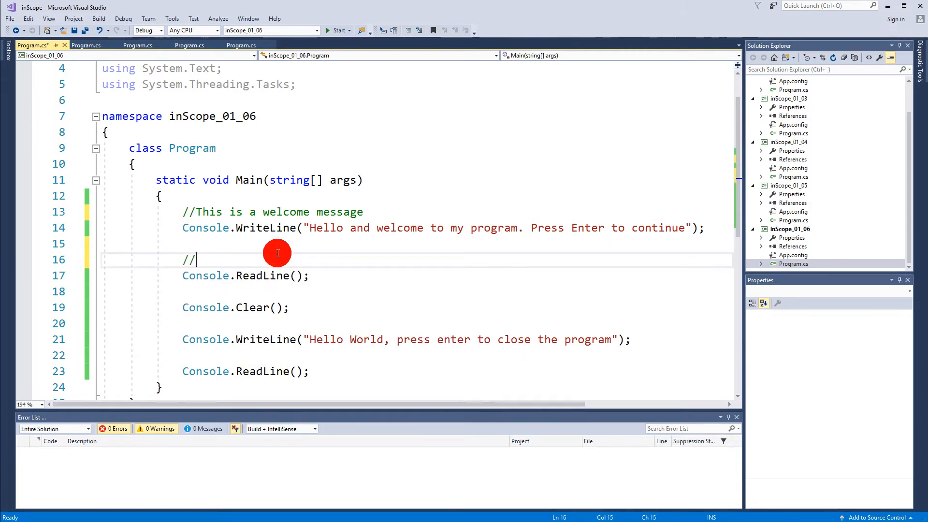
{"action": "type", "text": "This line waits"}
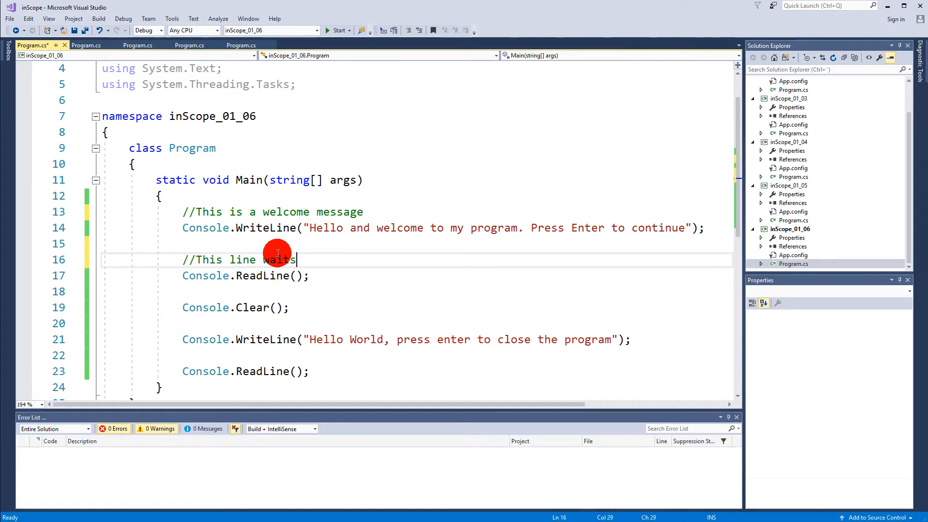
{"action": "type", "text": "for user in"}
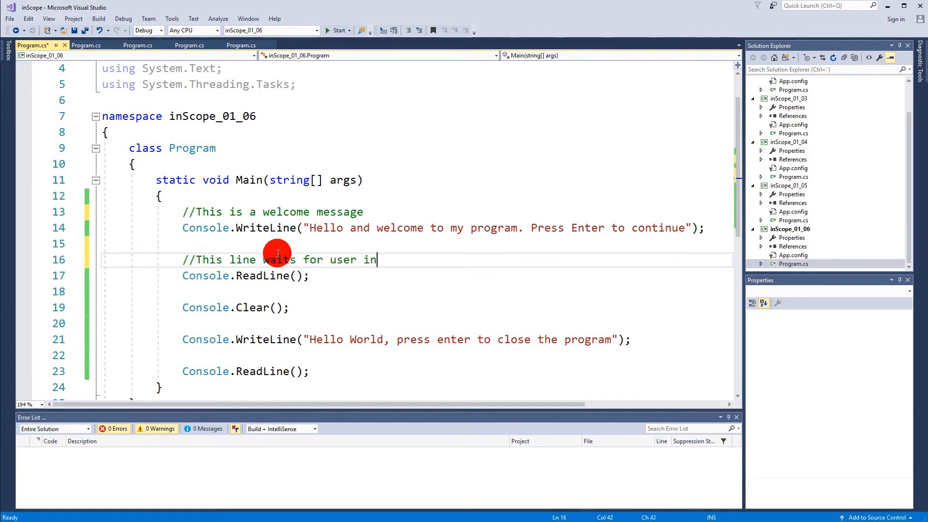
{"action": "type", "text": "put and pauises the program"}
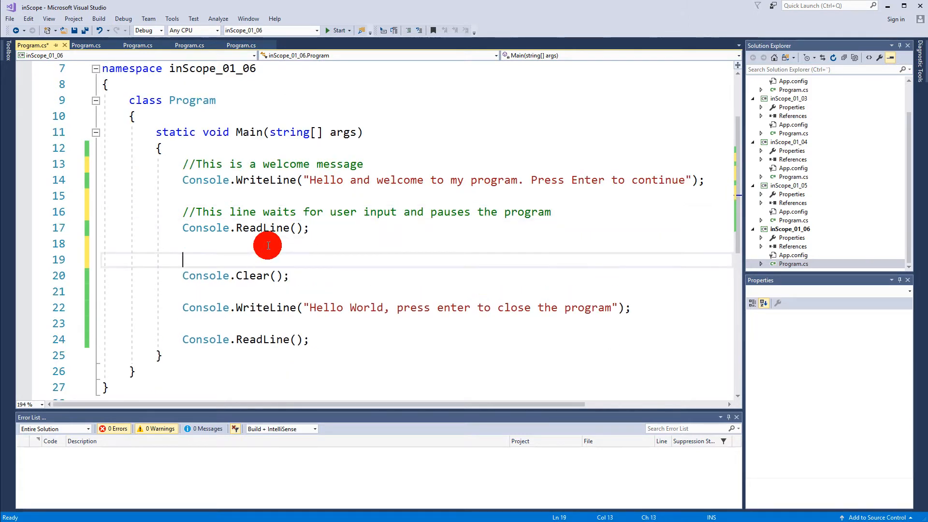
{"action": "type", "text": "//This line"}
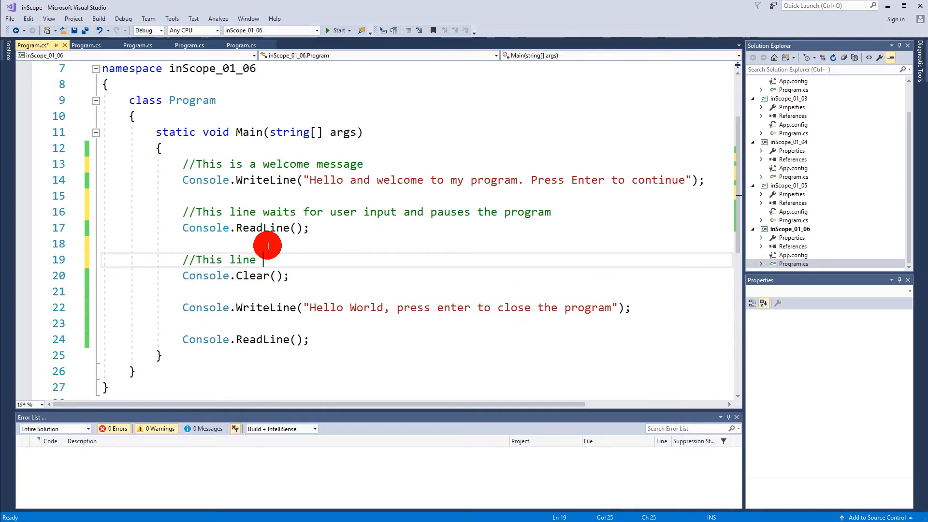
{"action": "type", "text": "clears the console"}
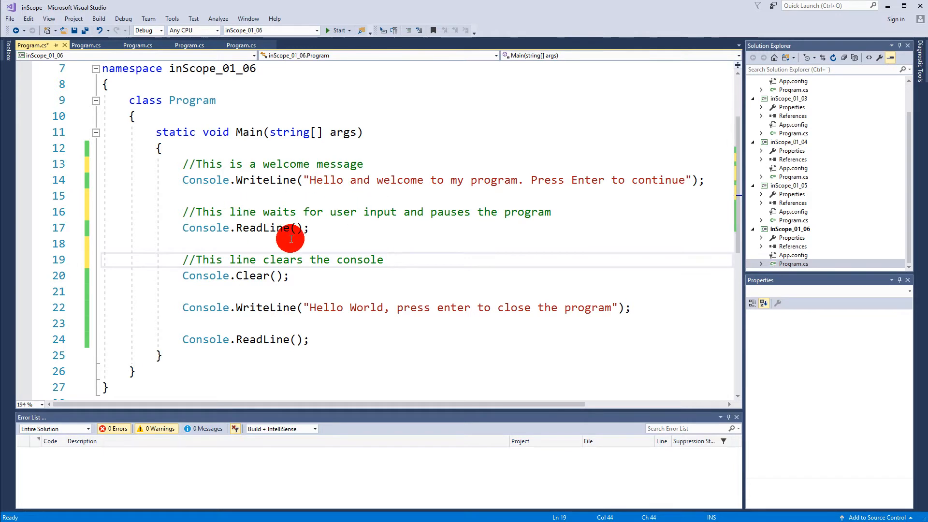
- Select the block of commented statements inside Main
{"action": "left_click_drag", "start_coordinate": [182, 259], "coordinate": [290, 276]}
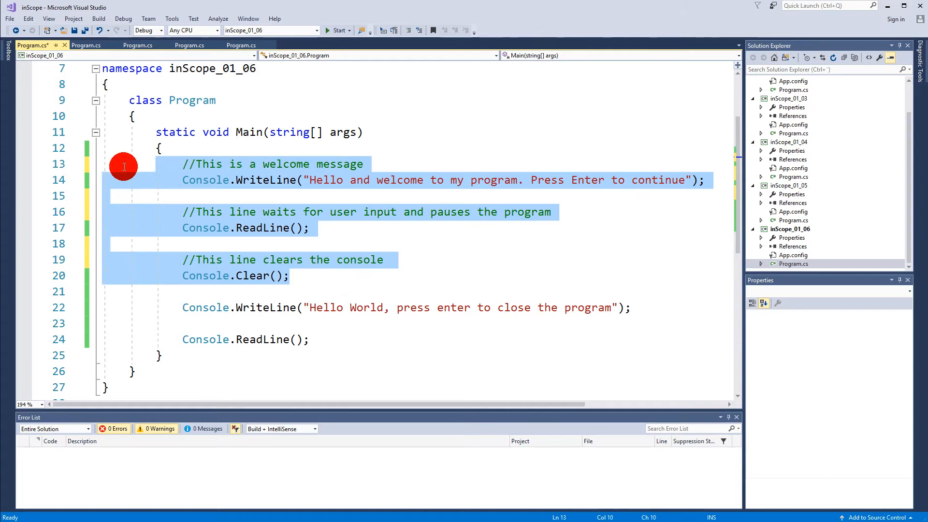
{"action": "left_click", "coordinate": [384, 259]}
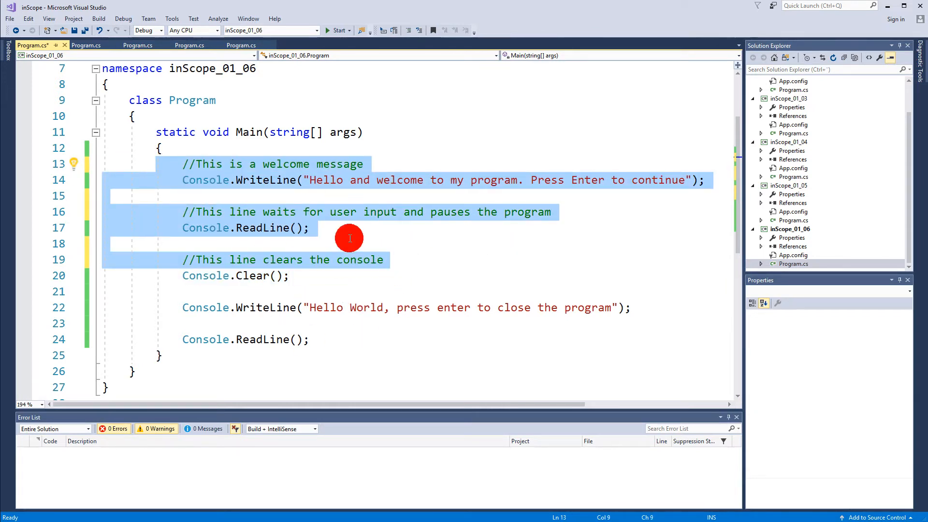
{"action": "left_click", "coordinate": [316, 299]}
{"action": "type", "text": "//This line waits for user input and pauses the program"}
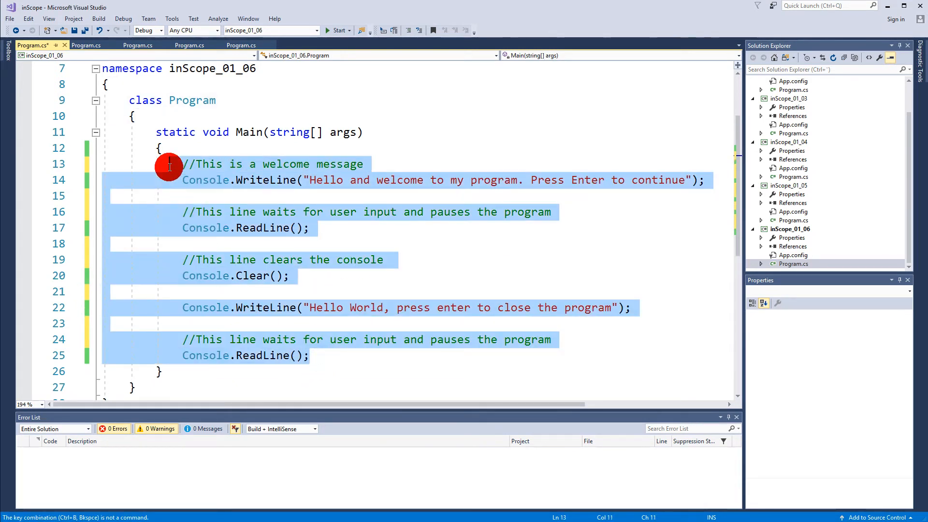
- Add a /// summary above Main: 'This is the main method, the program starts here'
{"action": "left_click", "coordinate": [244, 131]}
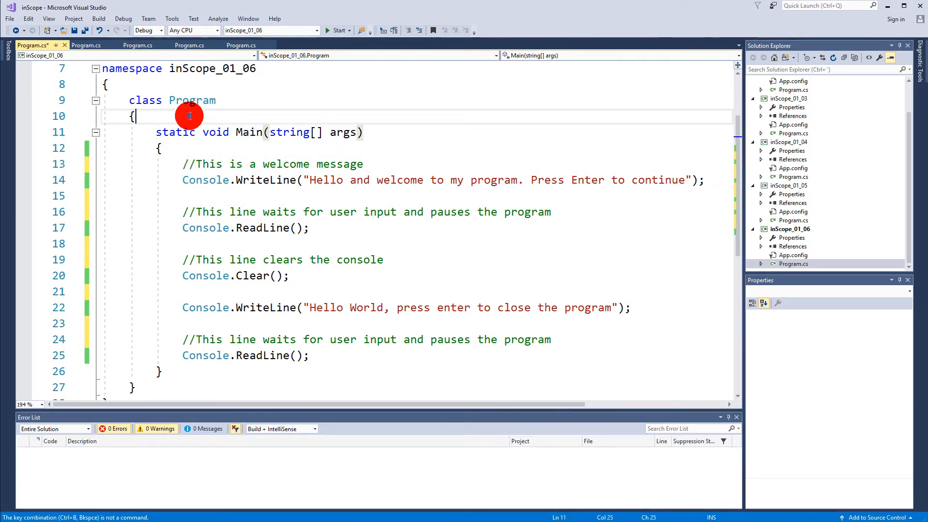
{"action": "key", "text": "enter"}
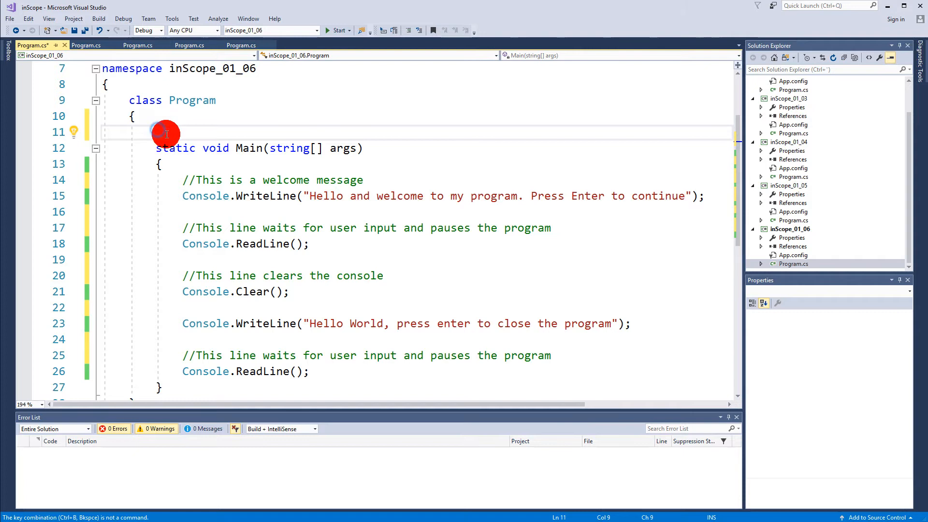
{"action": "mouse_move", "coordinate": [203, 382]}
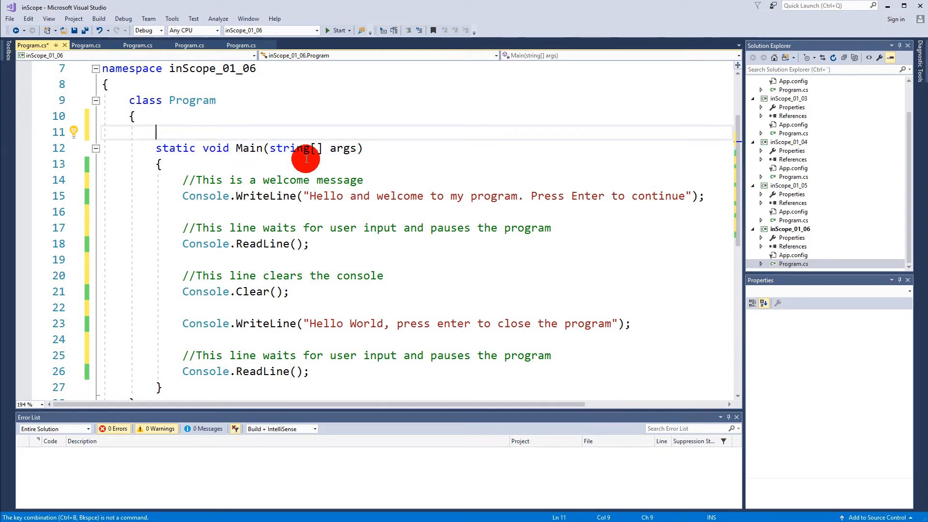
{"action": "type", "text": "/// <summary>"}
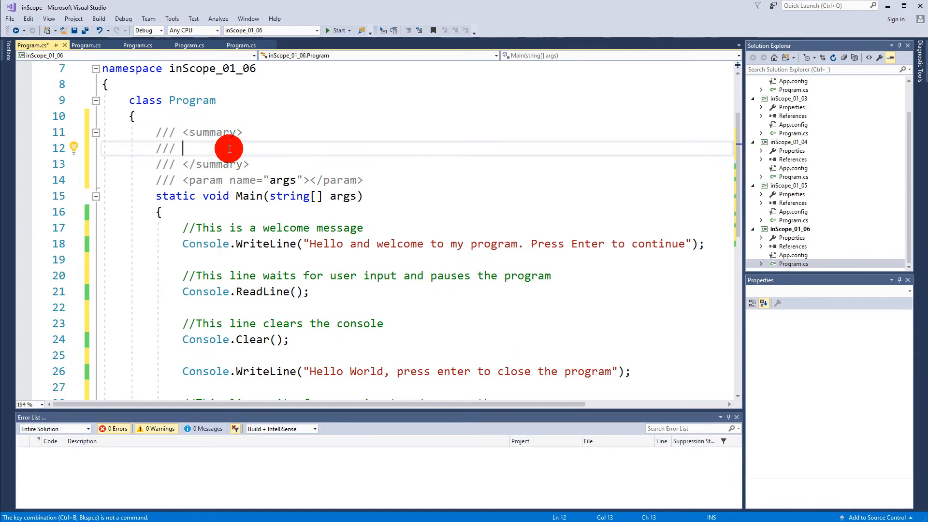
{"action": "type", "text": "This is the main method, the program starts h"}
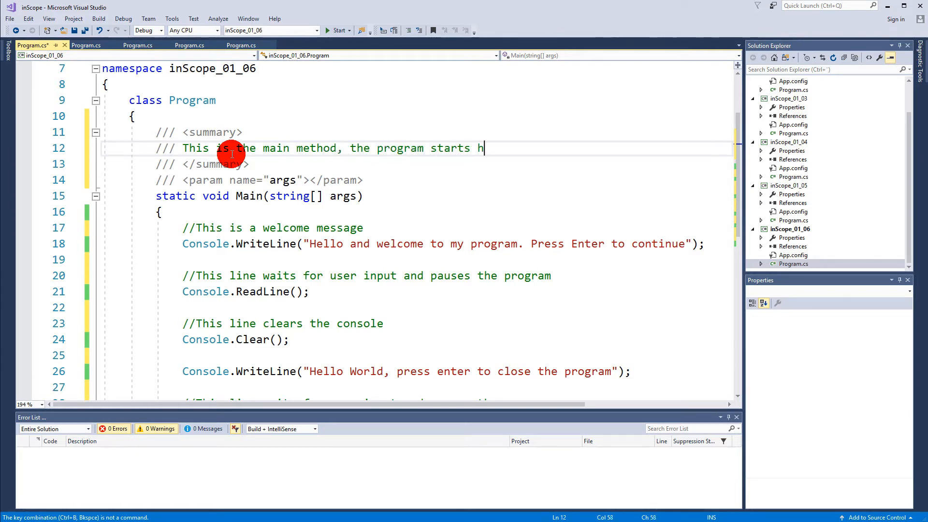
{"action": "type", "text": "ere"}
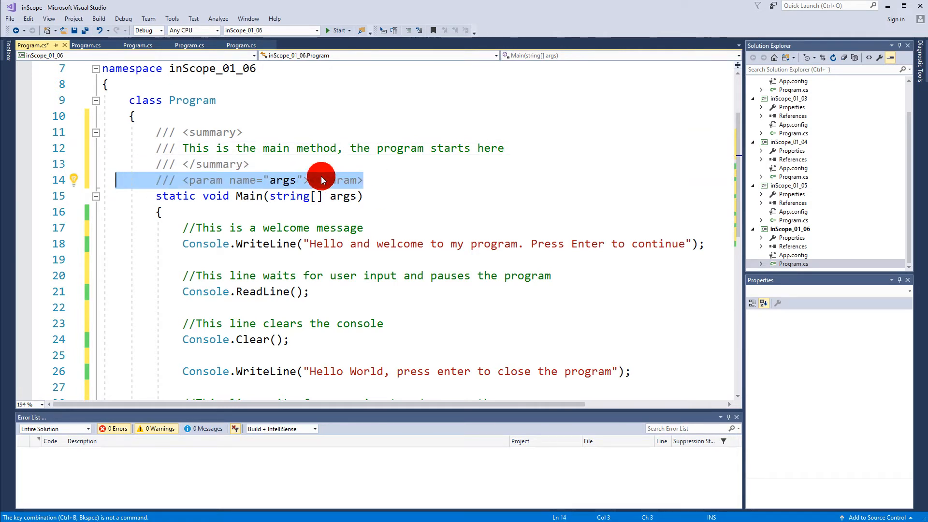
{"action": "left_click", "coordinate": [265, 196]}
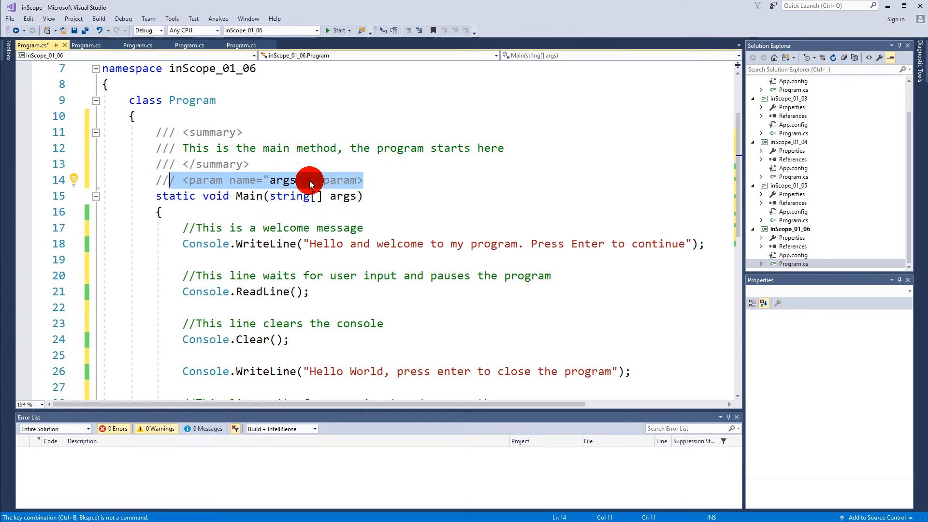
{"action": "type", "text": "wadawdaw"}
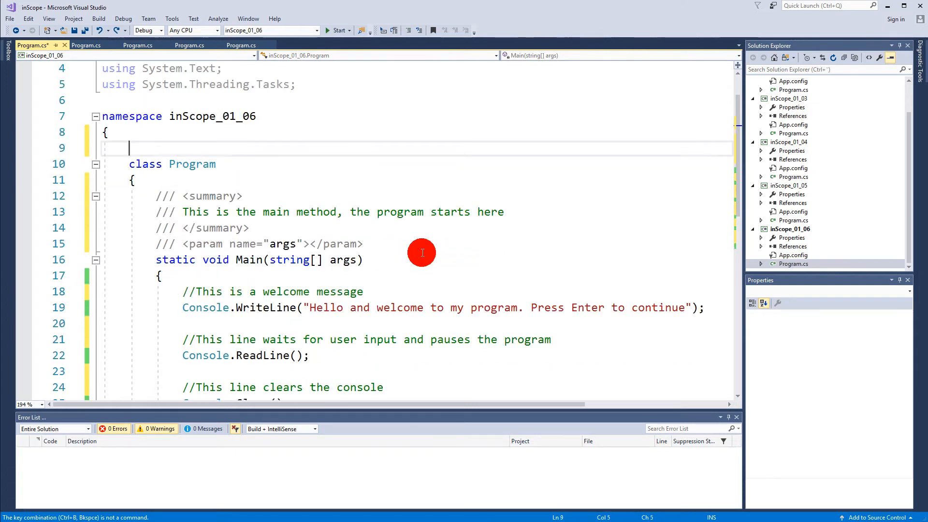
- Add a /// summary above class Program: 'This is the program class, this is a default class'
{"action": "type", "text": "/// <summary>"}
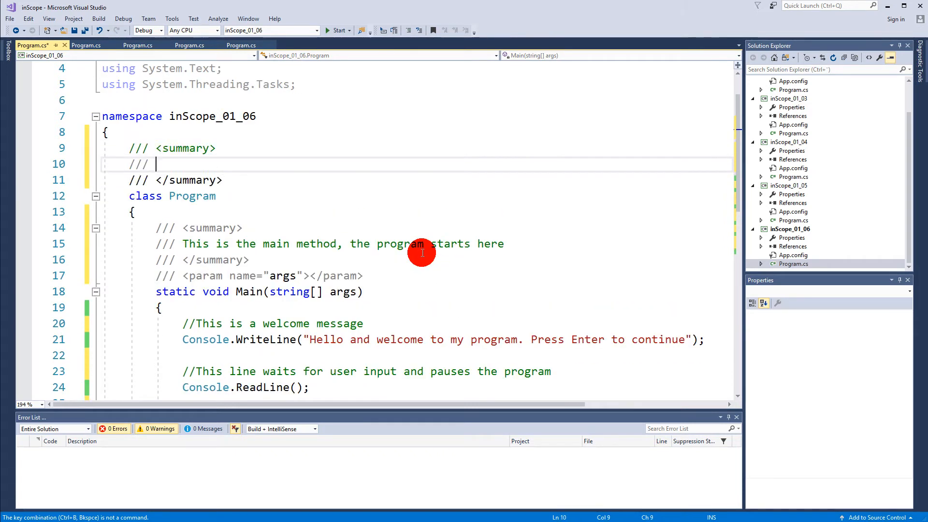
{"action": "mouse_move", "coordinate": [239, 178]}
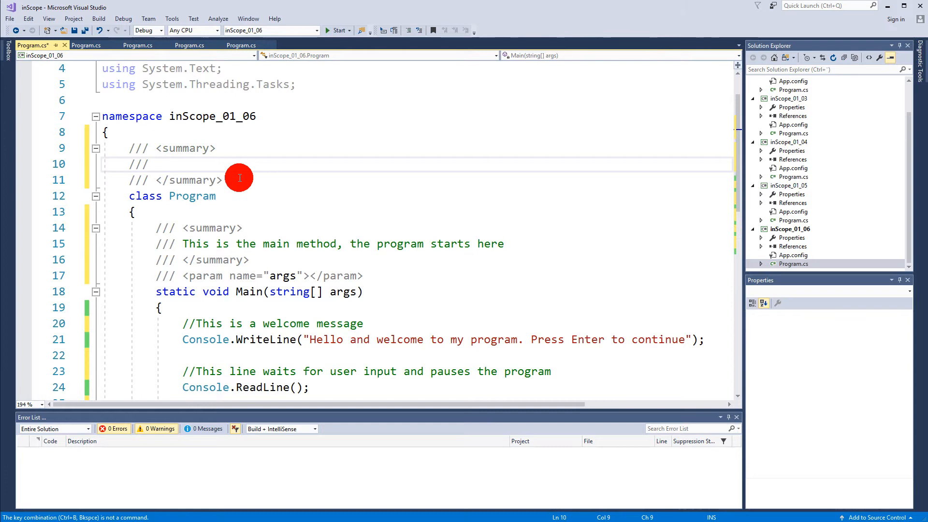
{"action": "type", "text": "This is"}
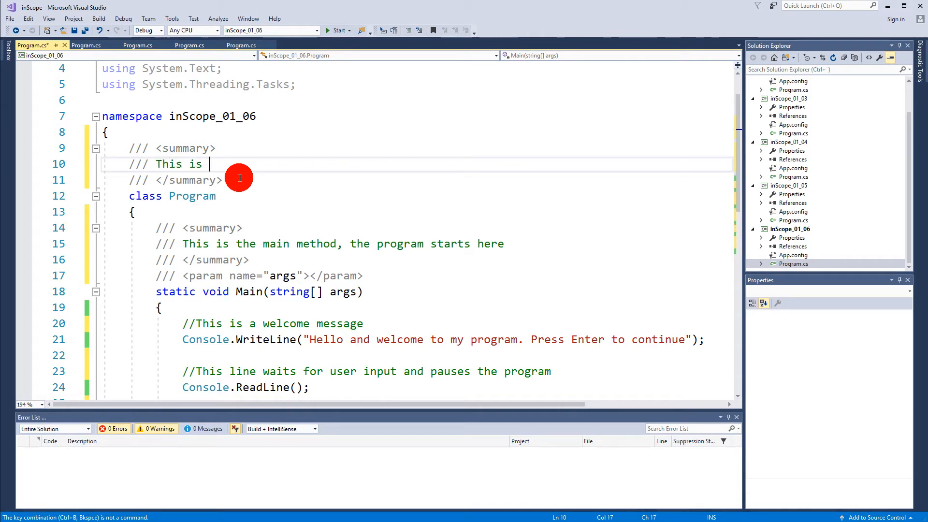
{"action": "type", "text": "the progr"}
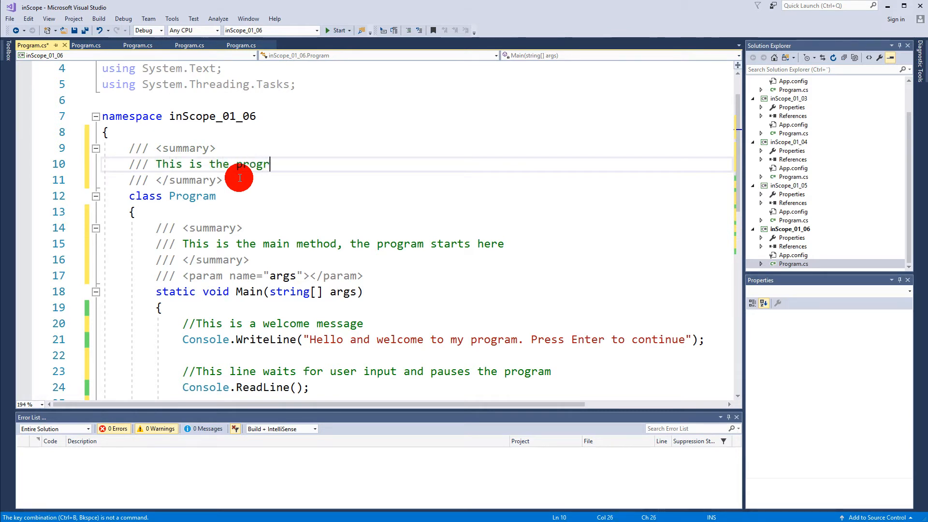
{"action": "type", "text": "am class, this"}
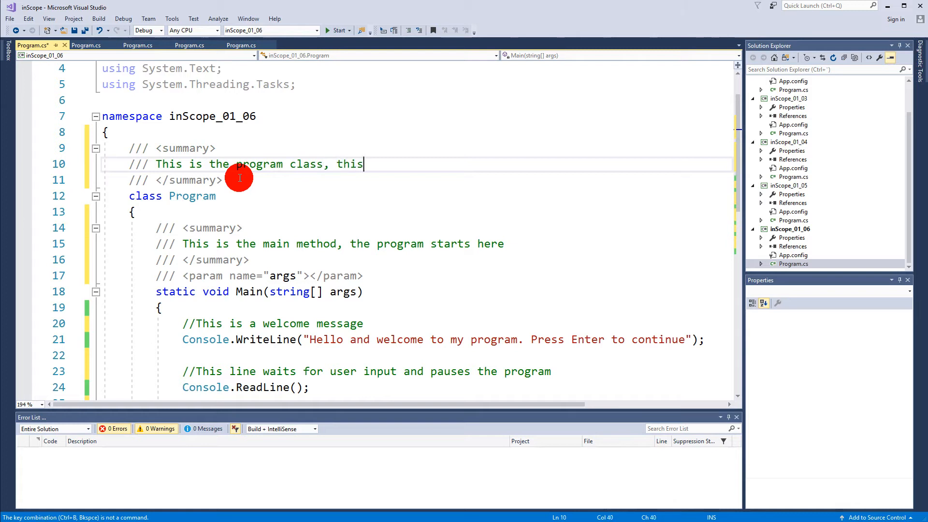
{"action": "type", "text": "is a default"}
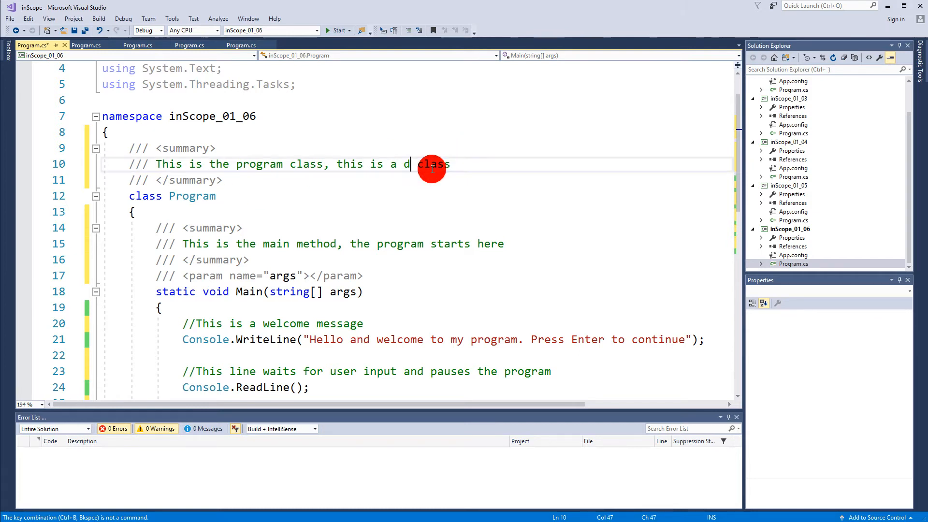
{"action": "type", "text": "efault"}
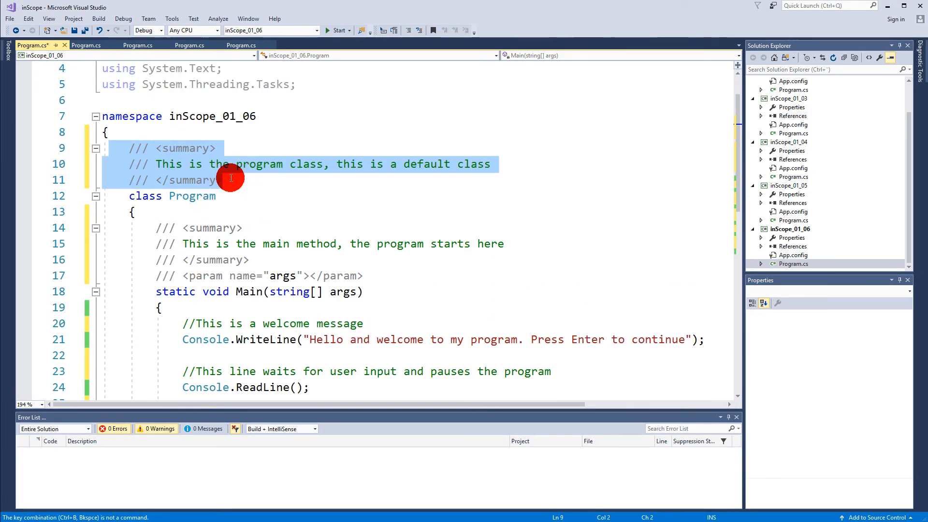
{"action": "scroll", "scroll_direction": "down", "scroll_amount": 3}
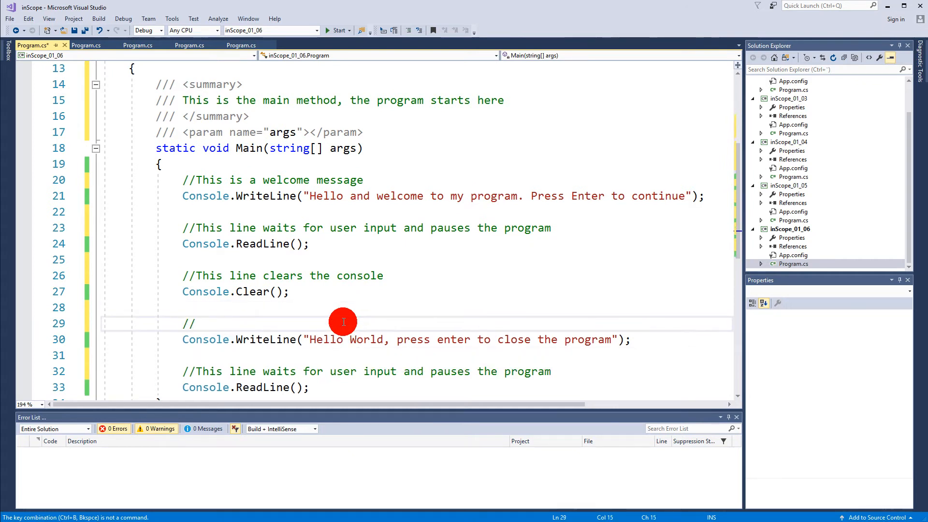
- Remove the stray '//' line above the Hello World WriteLine
{"action": "type", "text": "/"}
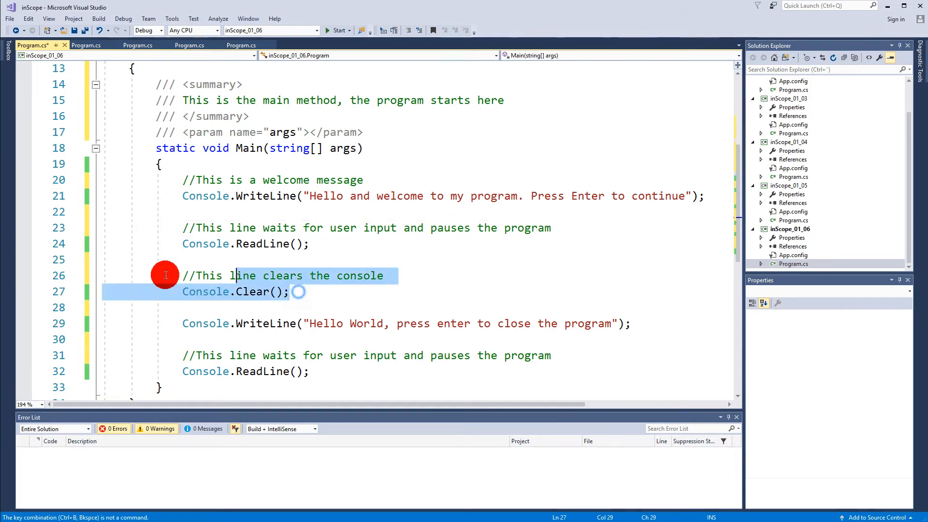
{"action": "left_click", "coordinate": [357, 291]}
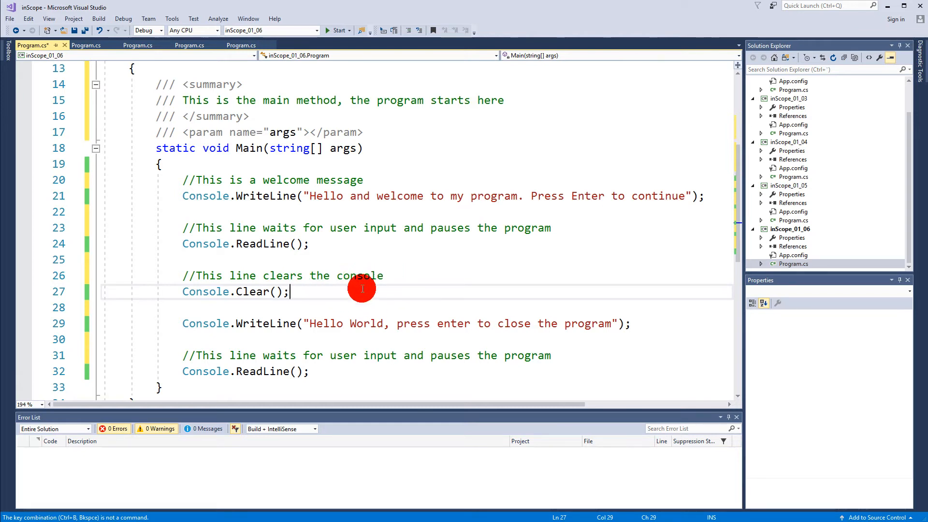
{"action": "mouse_move", "coordinate": [412, 258]}
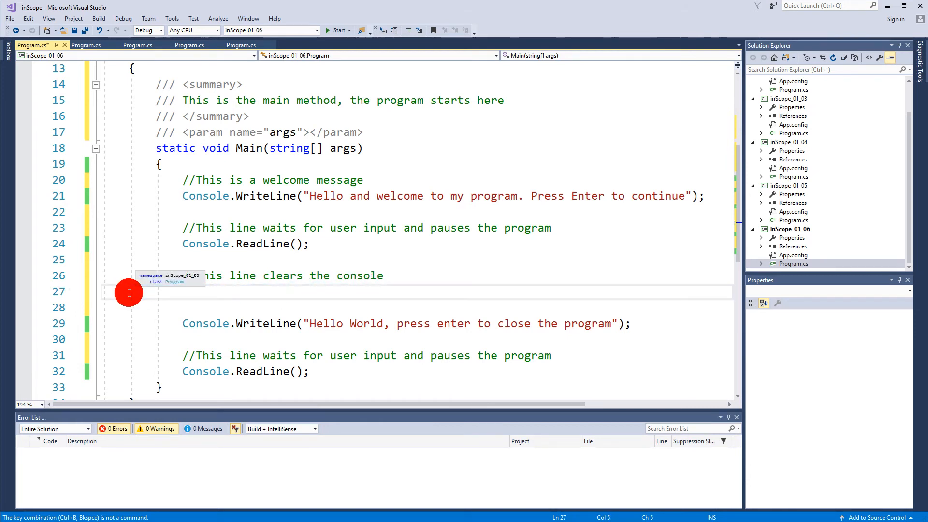
{"action": "left_click", "coordinate": [335, 30]}
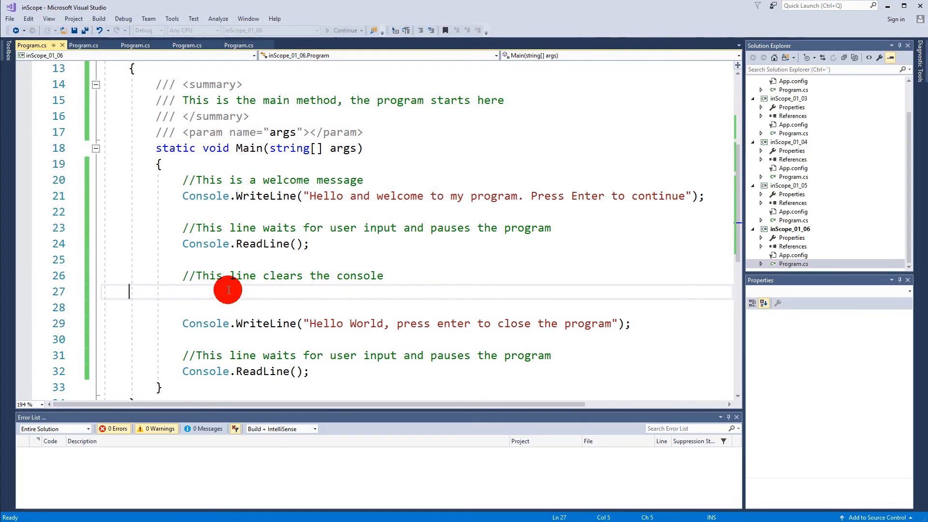
{"action": "type", "text": "Console.Clear();"}
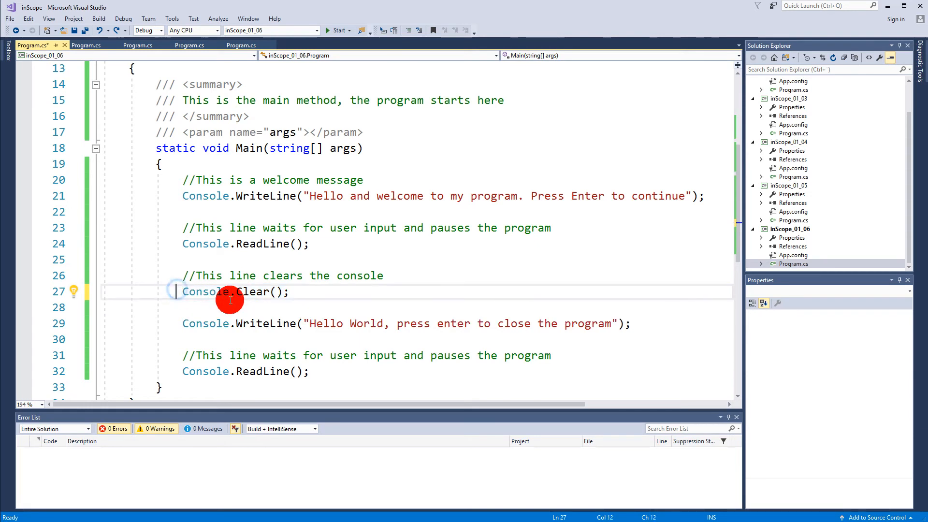
{"action": "type", "text": "//"}
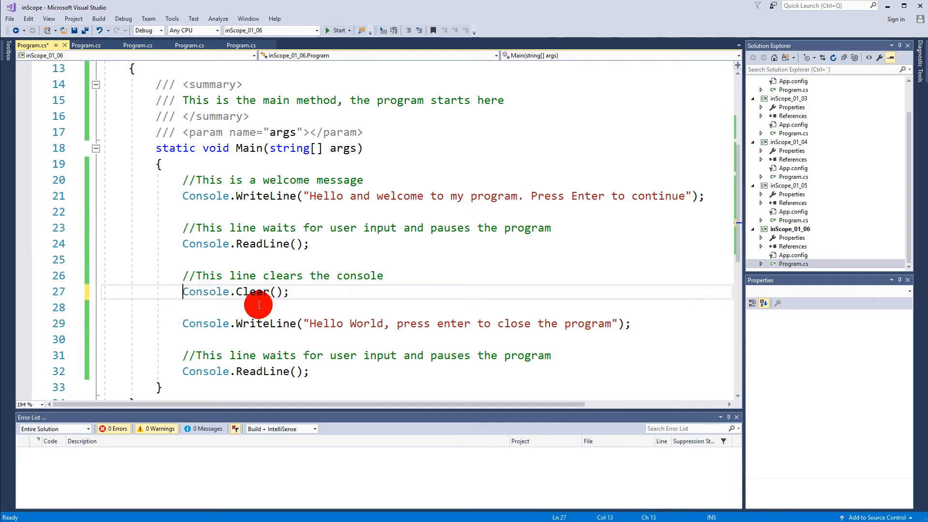
{"action": "left_click", "coordinate": [337, 30]}
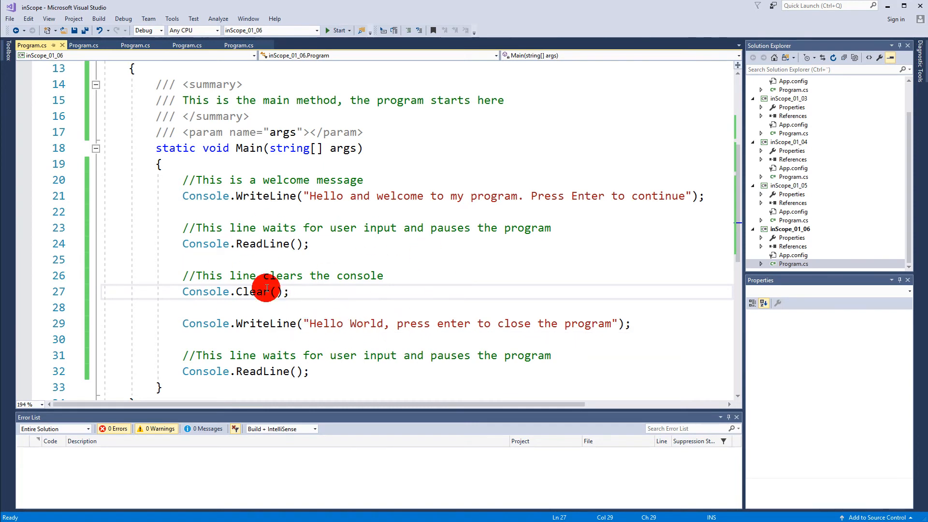
{"action": "mouse_move", "coordinate": [523, 336]}
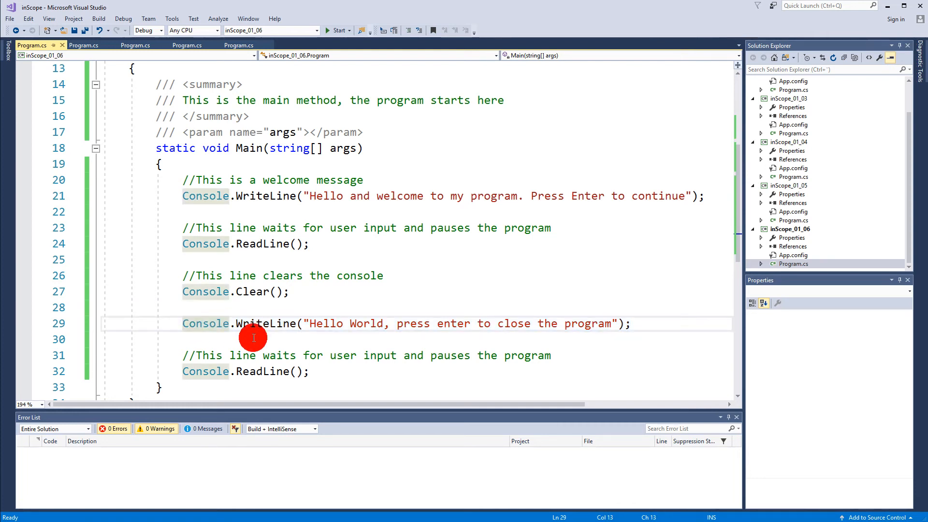
{"action": "key", "text": "Ctrl+K"}
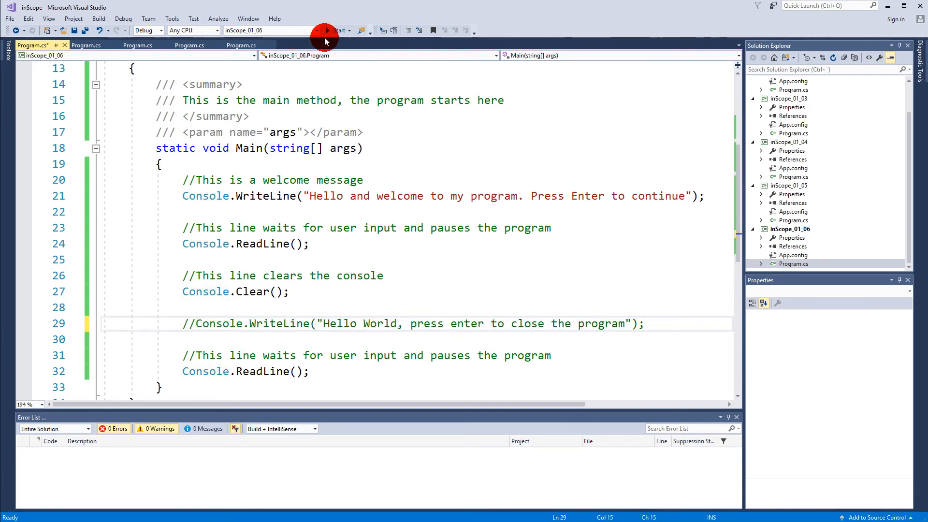
{"action": "left_click", "coordinate": [324, 30]}
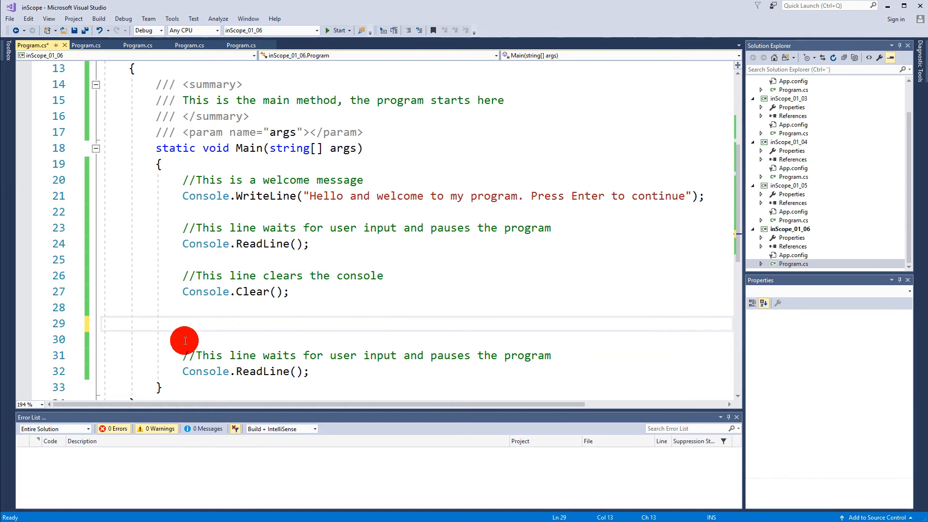
{"action": "type", "text": "Console.WriteLine(\"Hello World, press enter to close the program\");"}
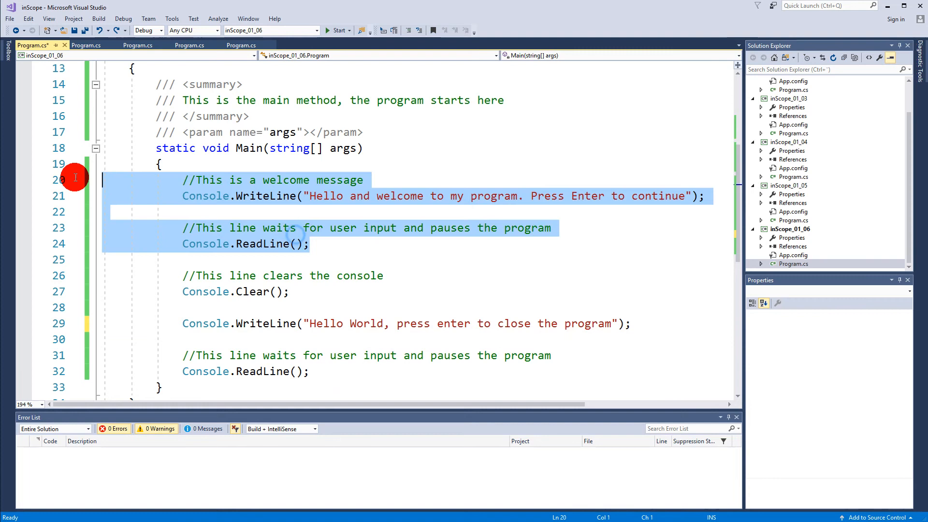
{"action": "mouse_move", "coordinate": [187, 291]}
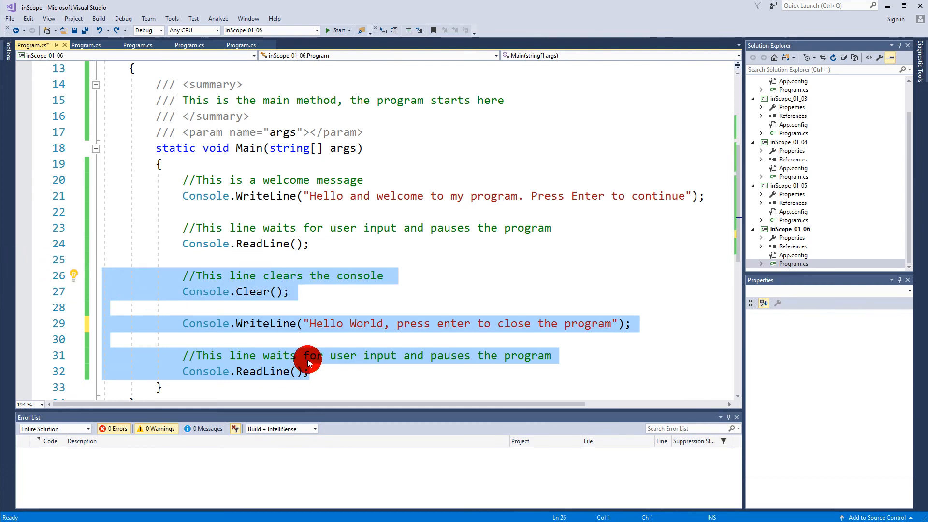
- Comment out lines 26–32 in Main and run the program
{"action": "left_click", "coordinate": [409, 30]}
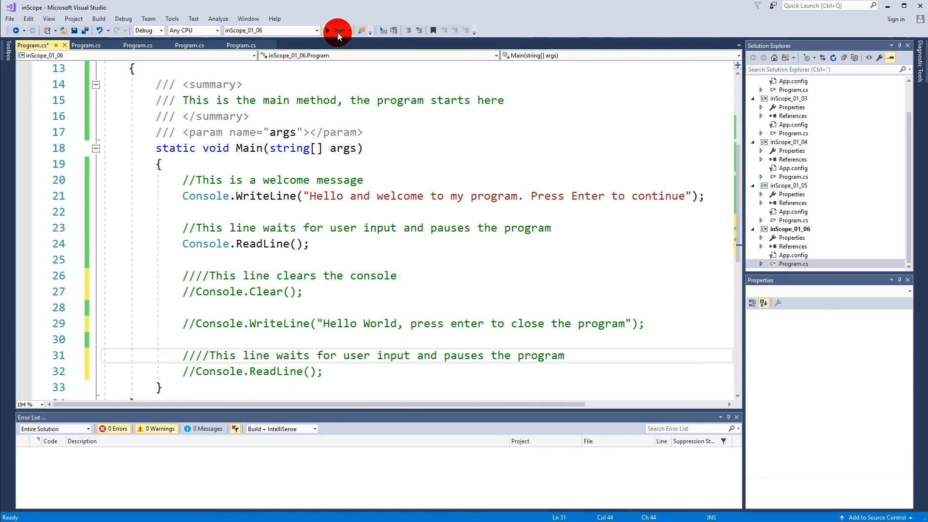
{"action": "left_click", "coordinate": [337, 30]}
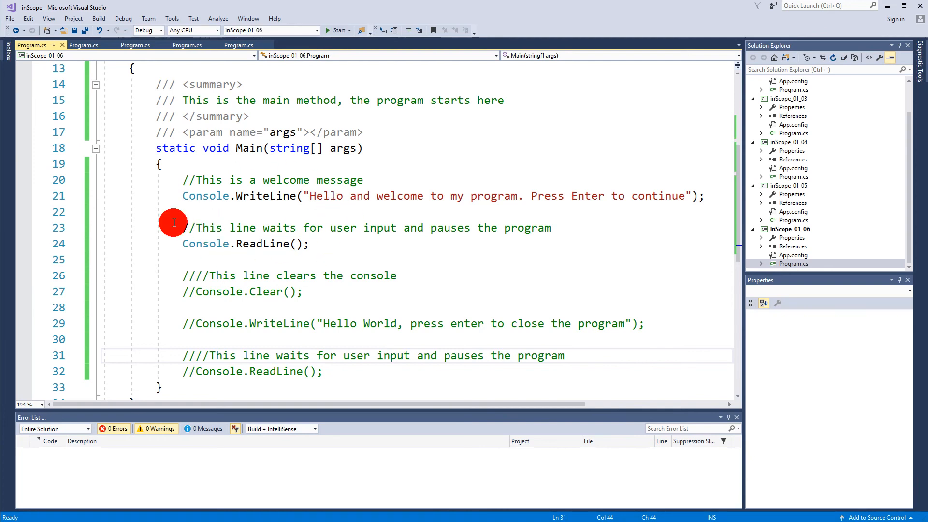
{"action": "mouse_move", "coordinate": [269, 196]}
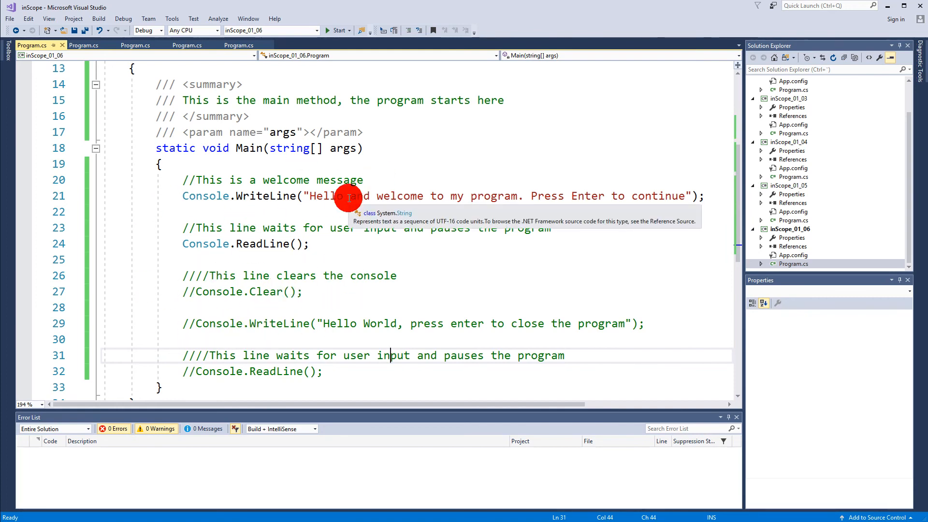
{"action": "mouse_move", "coordinate": [359, 275]}
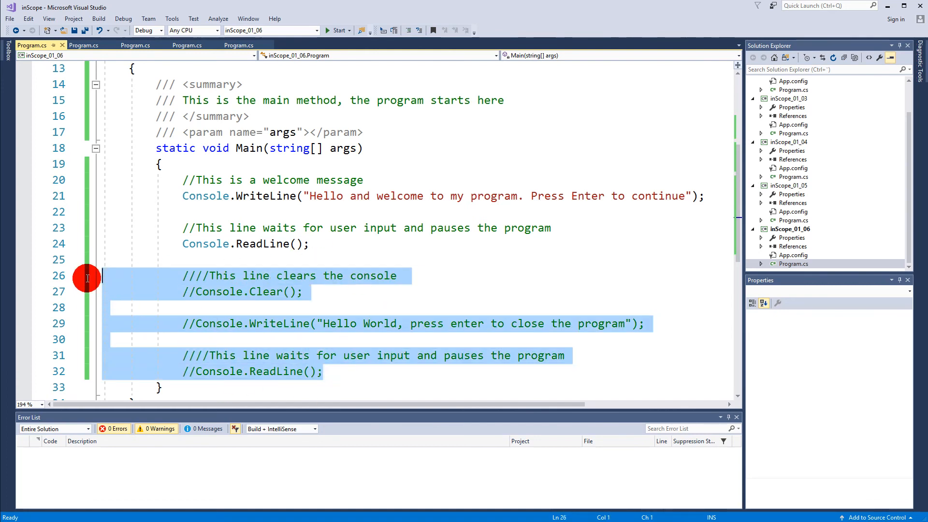
{"action": "mouse_move", "coordinate": [420, 30]}
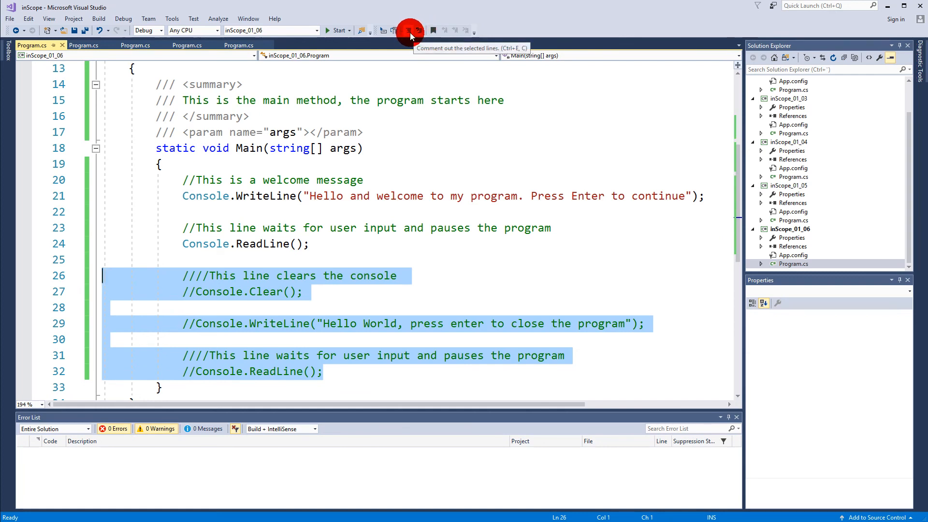
{"action": "mouse_move", "coordinate": [422, 30]}
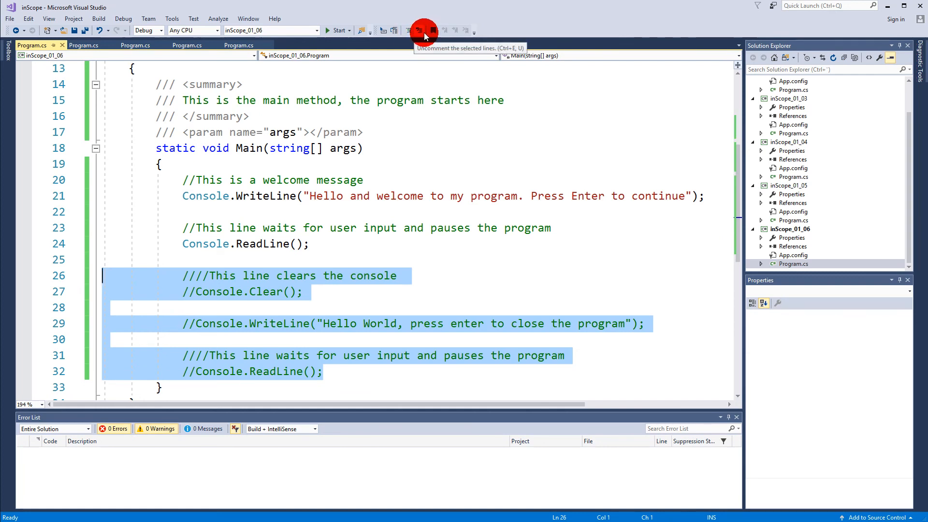
- Uncomment lines 26–32 to restore the clear, Hello World and ReadLine statements, then run
{"action": "left_click", "coordinate": [418, 30]}
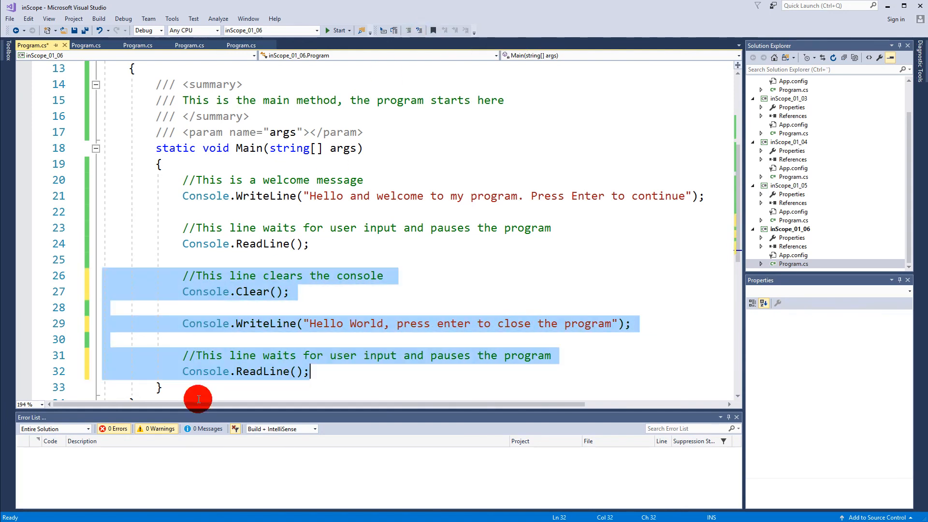
{"action": "left_click", "coordinate": [272, 291]}
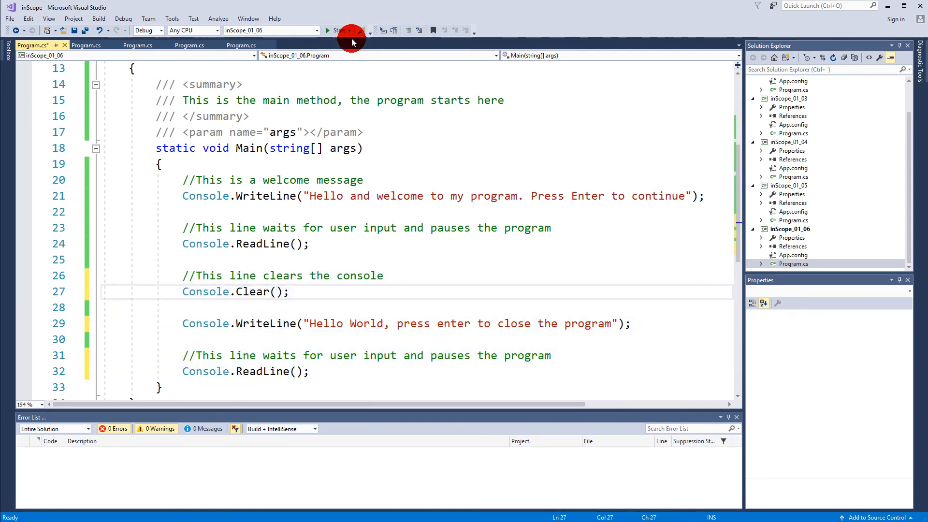
{"action": "left_click", "coordinate": [327, 30]}
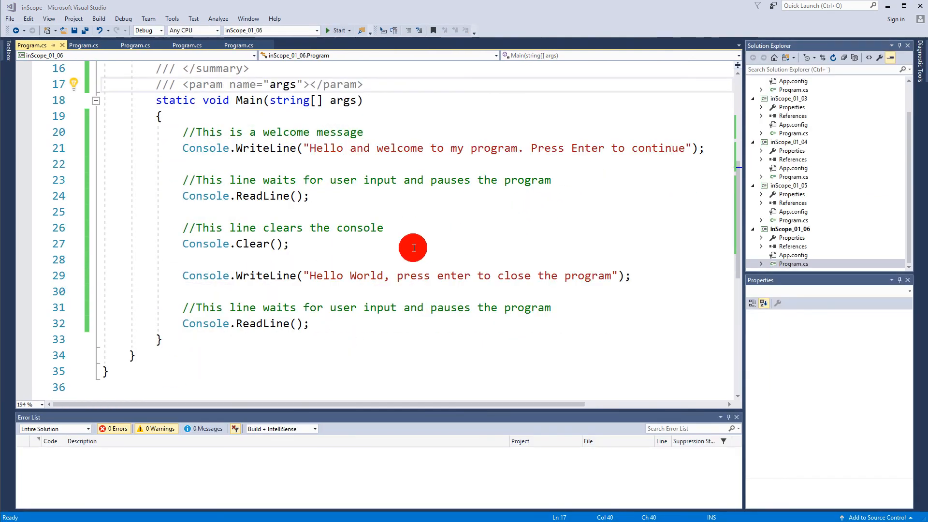
{"action": "mouse_move", "coordinate": [343, 325]}
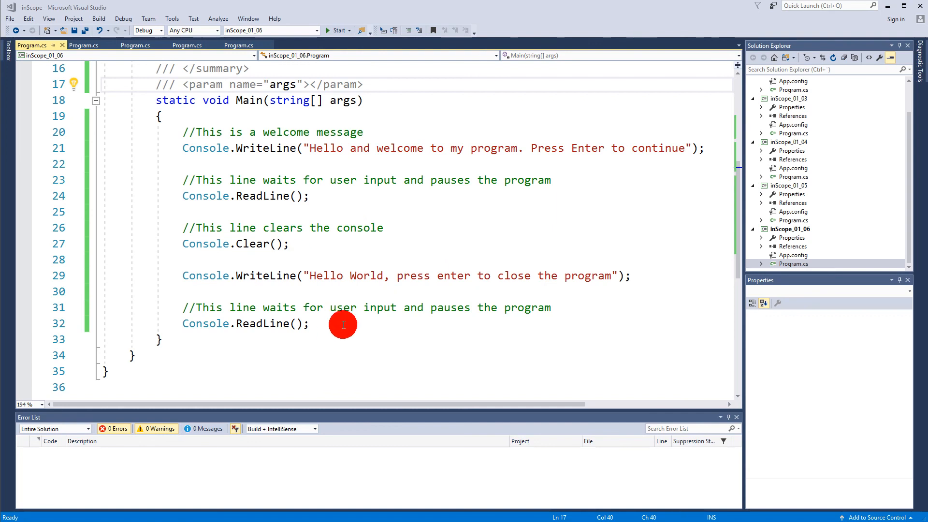